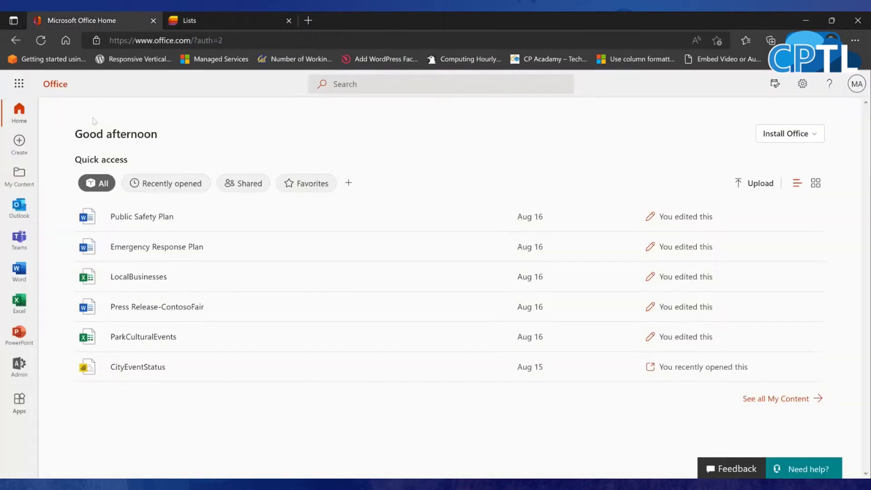
Launch SharePoint from the Microsoft 365 app launcher list
click(18, 83)
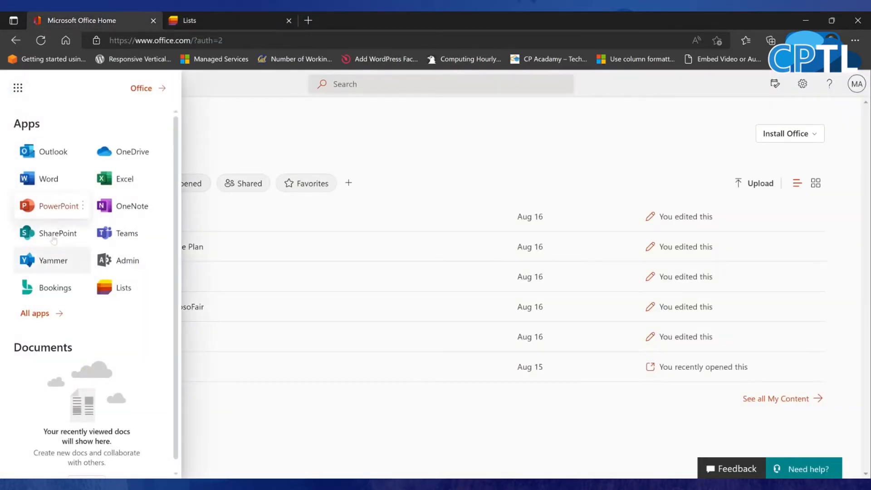
click(57, 233)
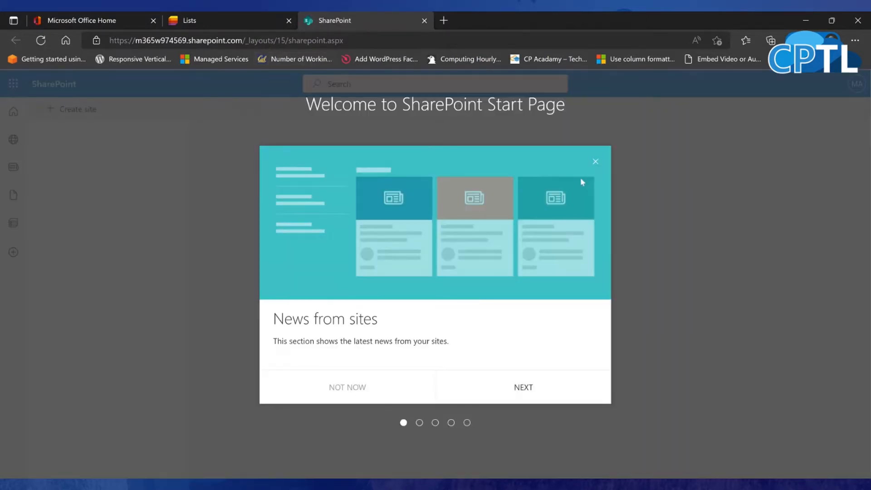
Dismiss the welcome tour, open the Communication site, and show its settings panel
click(595, 161)
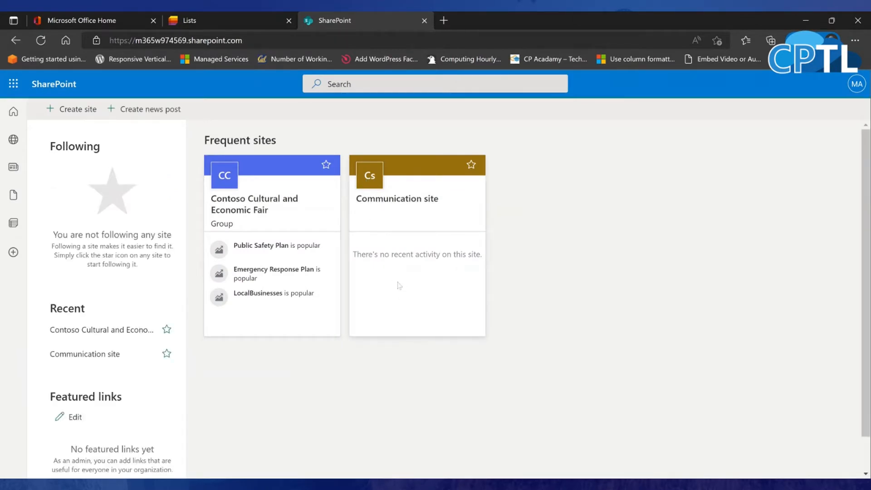
click(396, 198)
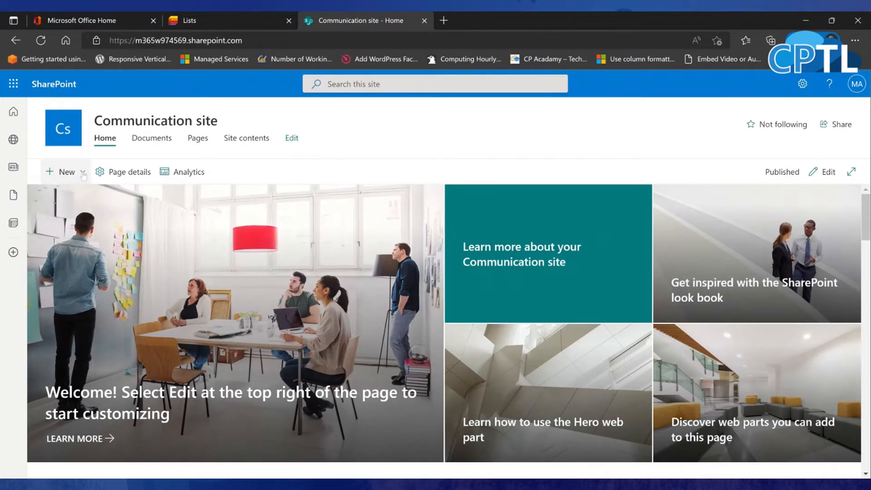
click(65, 172)
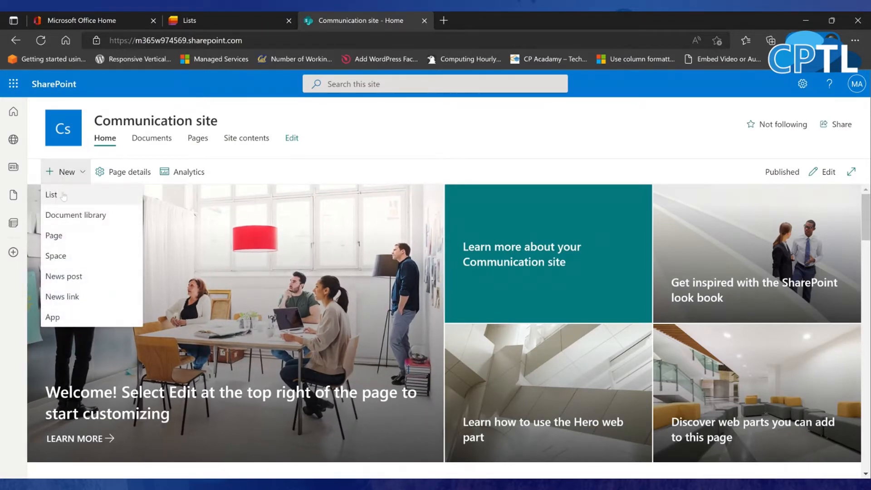
click(801, 84)
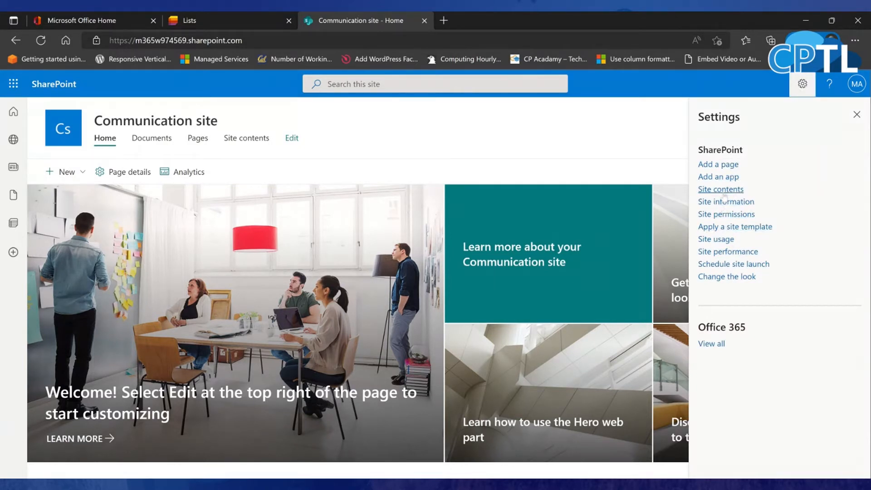
Go to Add an app, review the My apps page, and close the classic apps tab
click(719, 176)
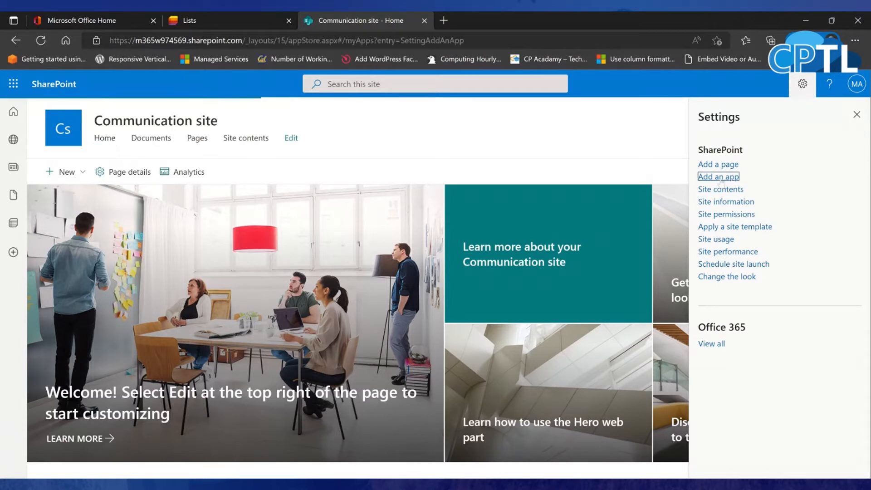
click(718, 176)
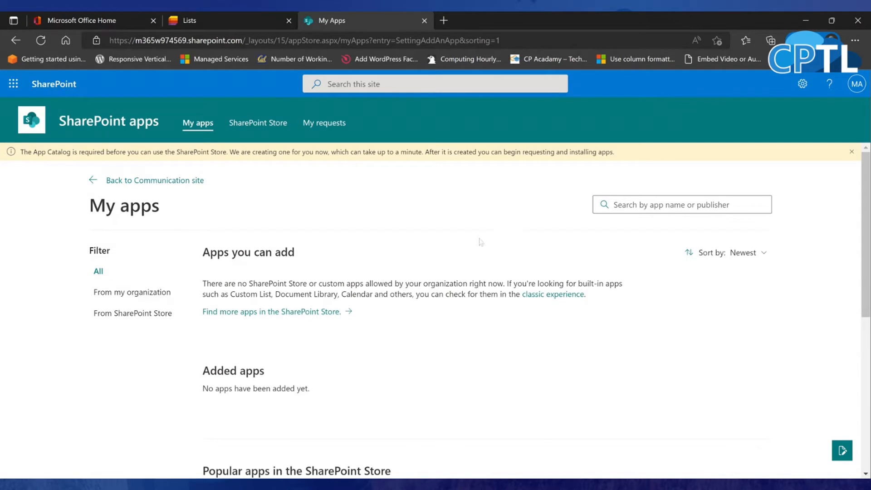
scroll(down, 3)
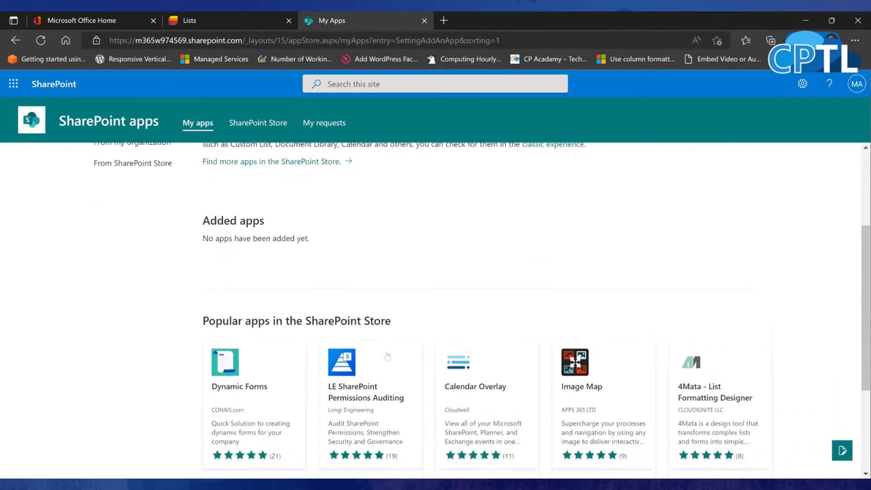
scroll(up, 3)
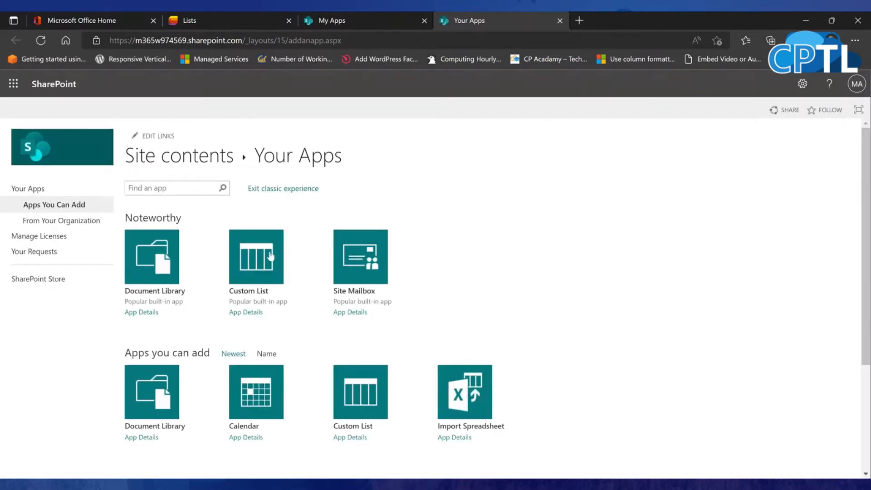
click(256, 258)
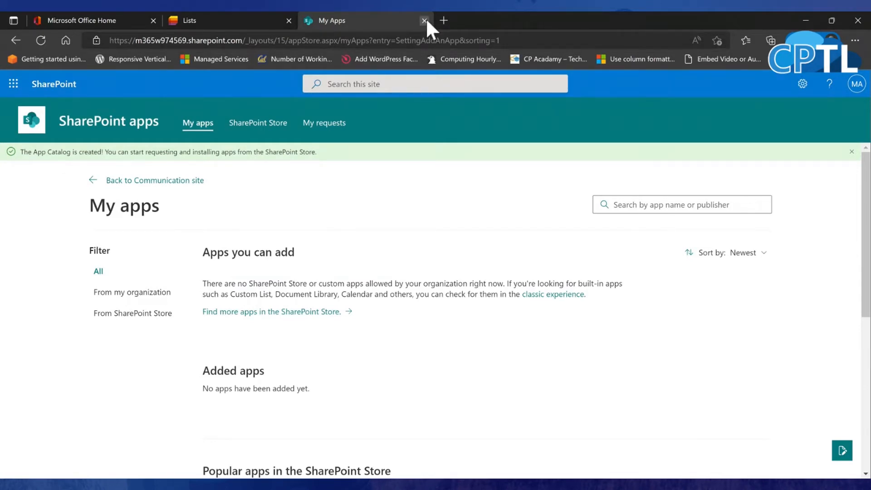
mouse_move(292, 130)
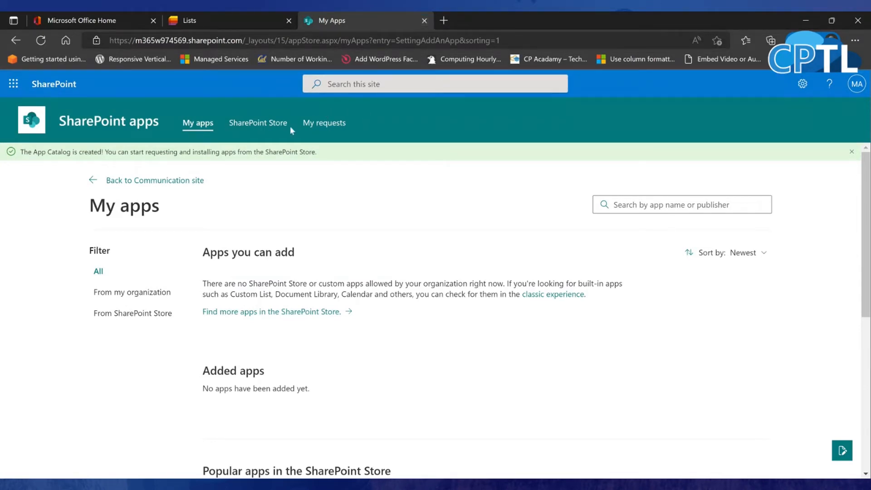
Browse the SharePoint Store's app categories and featured apps
click(258, 122)
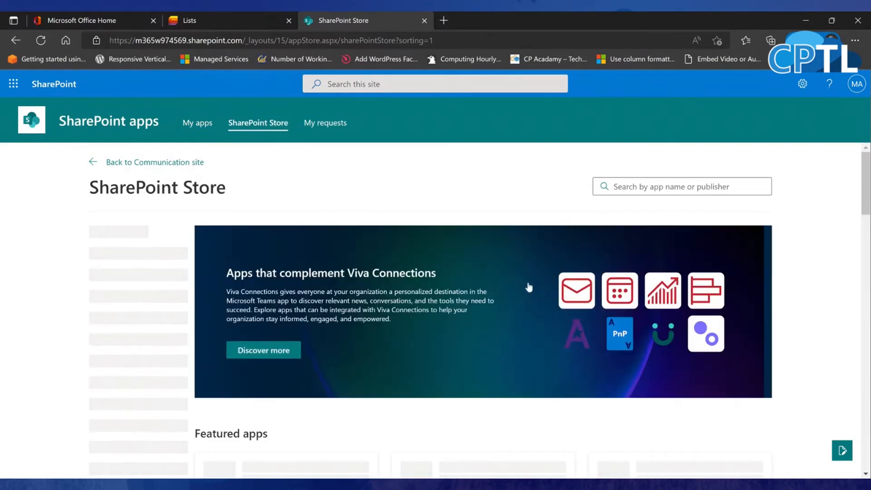
scroll(down, 3)
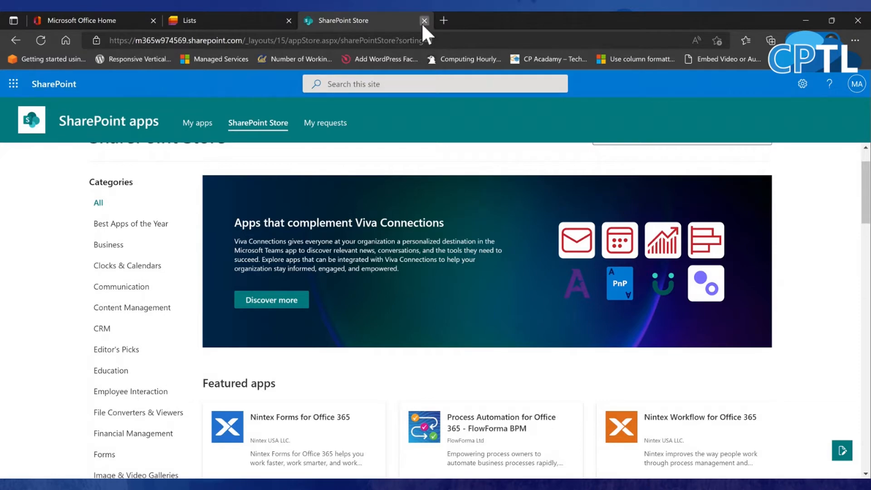
Close the SharePoint Store and InPrivate tabs to get back to Office Home
click(424, 21)
text(shr)
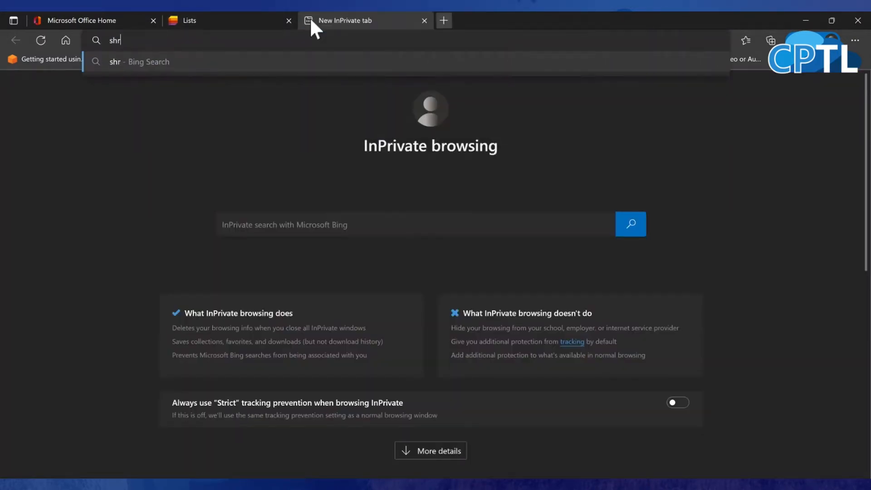
key(Backspace)
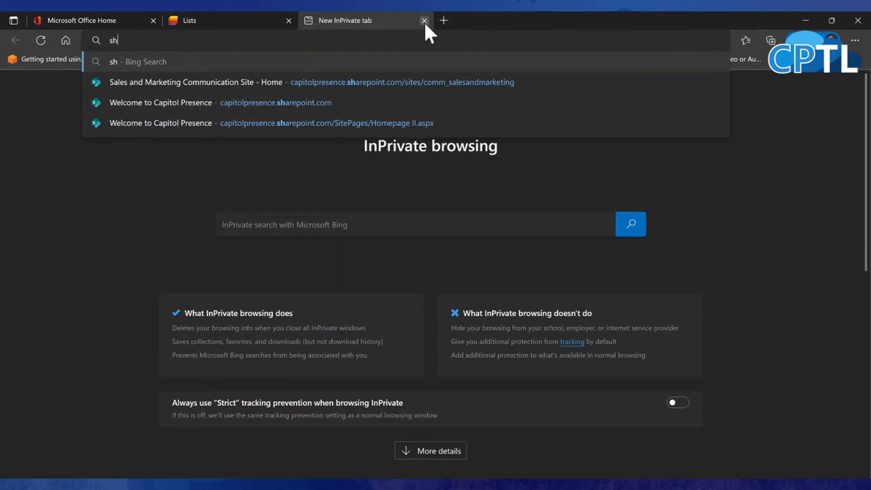
click(423, 21)
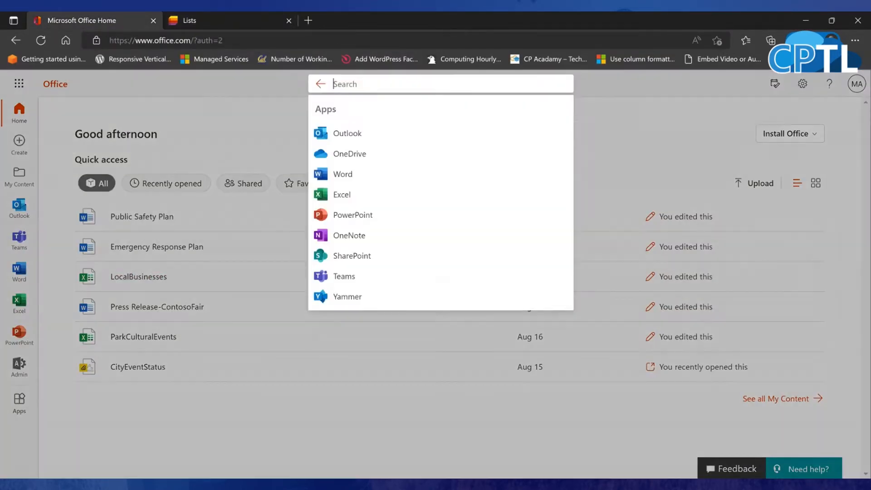
Search Office Home for 'sharep' and open the SharePoint app result
text(sharep)
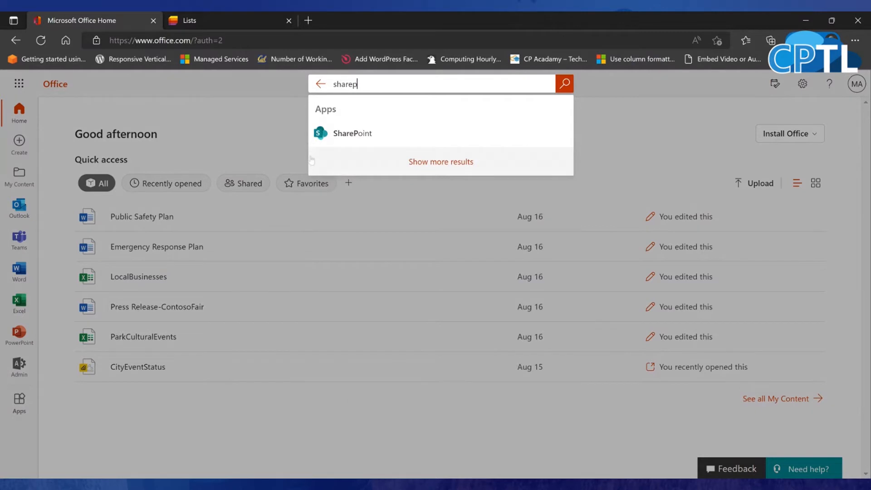
click(351, 133)
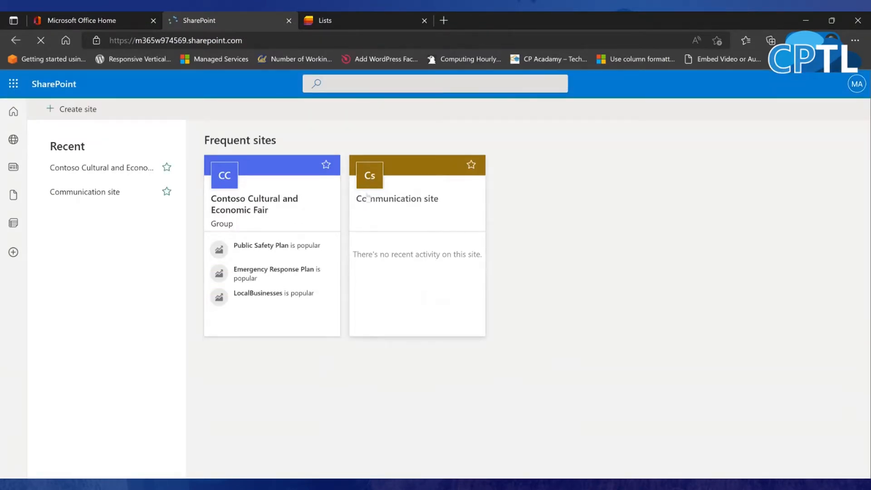
Open the Communication site from the SharePoint start page
click(397, 198)
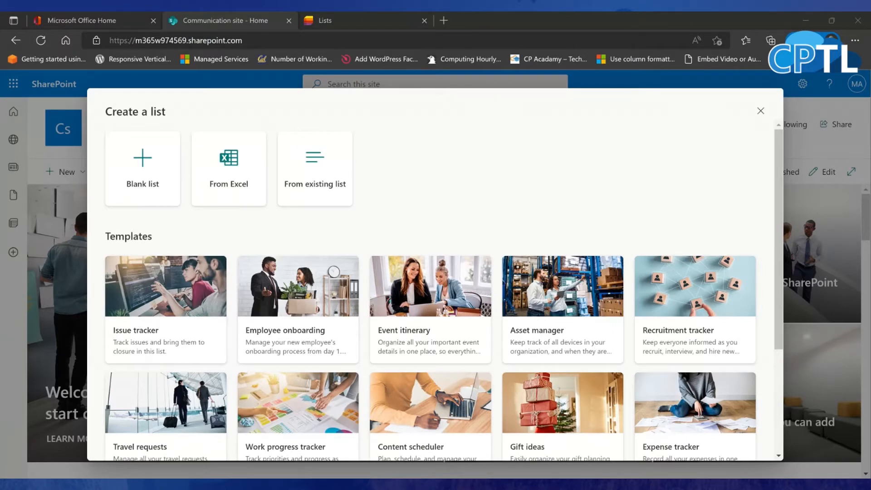
mouse_move(218, 343)
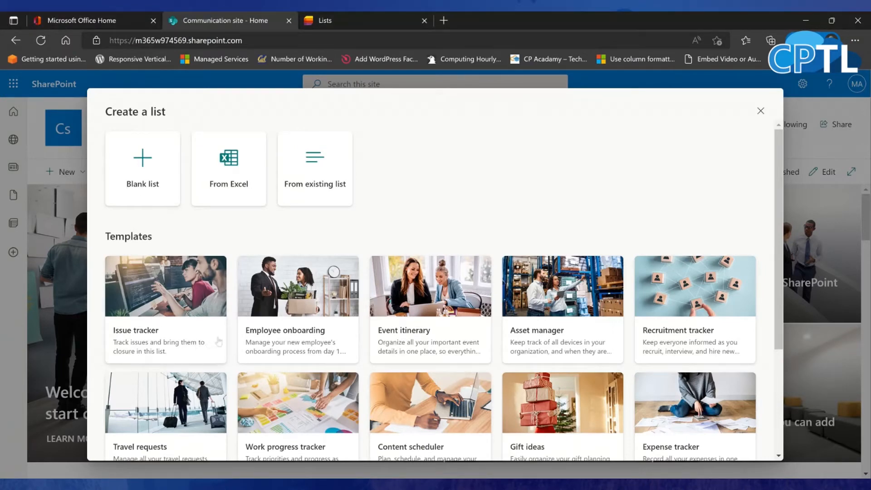
Preview Issue tracker, Employee onboarding and Event itinerary, then use the Recipe tracker template
scroll(down, 3)
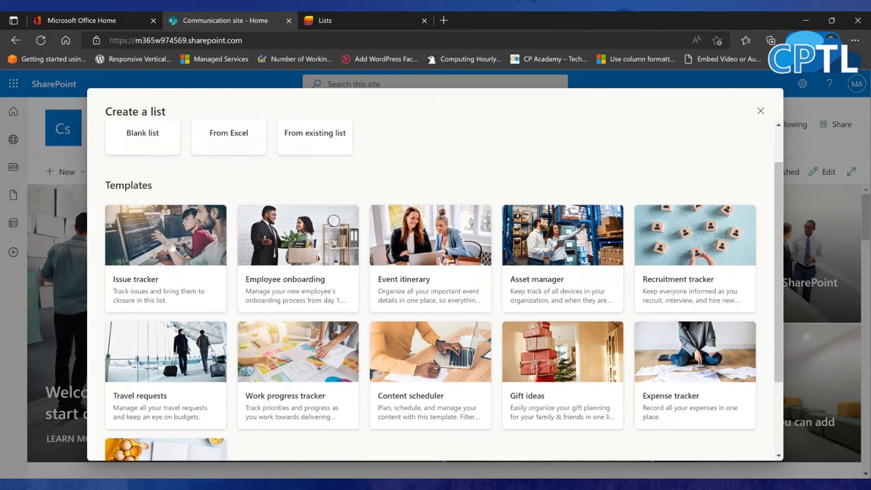
click(165, 235)
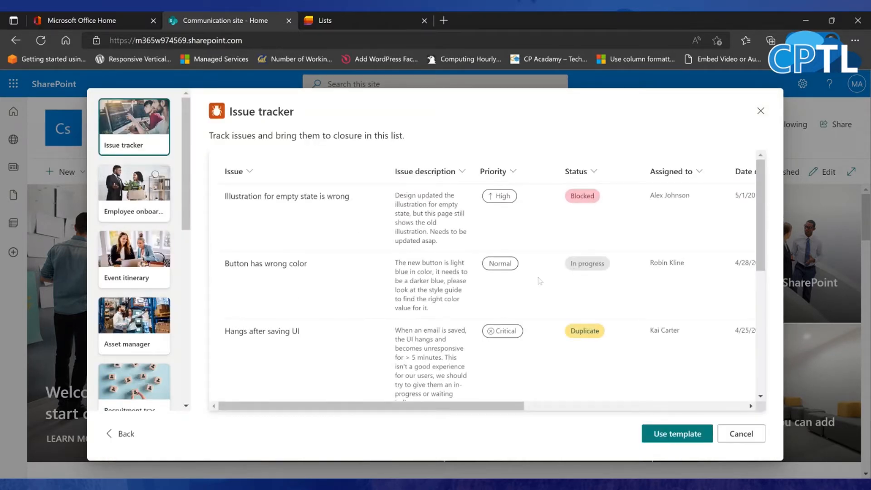
scroll(down, 3)
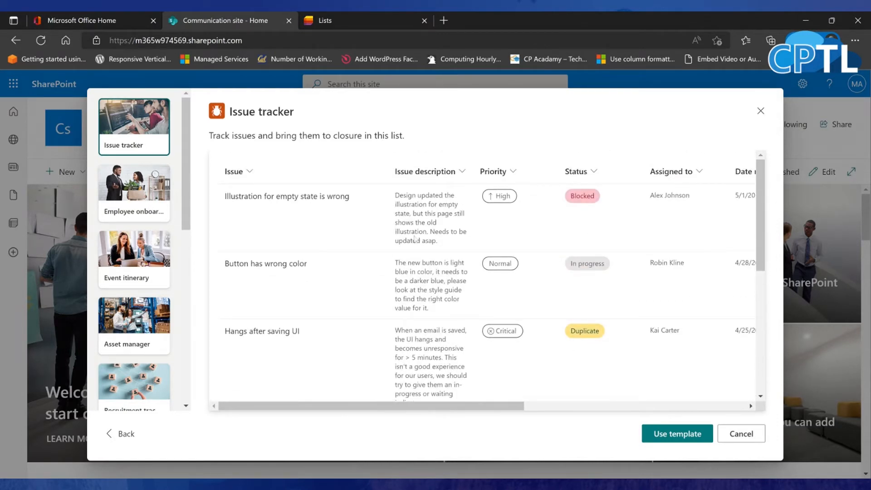
click(133, 191)
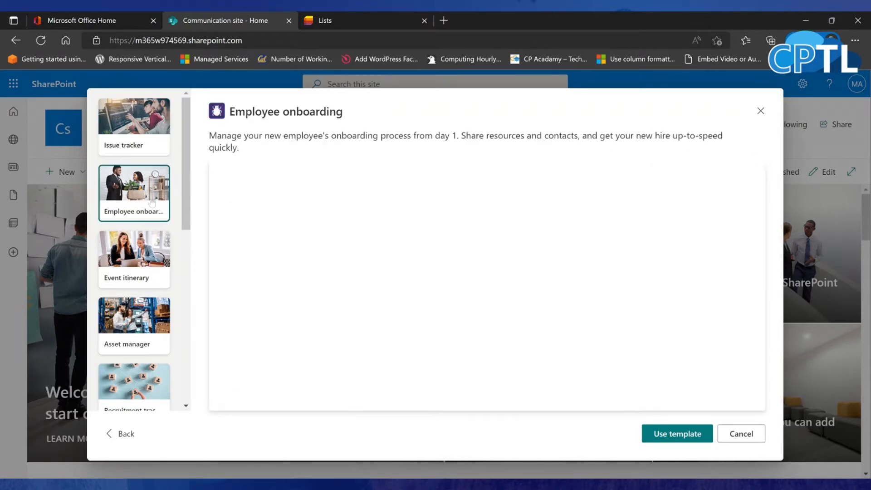
click(133, 258)
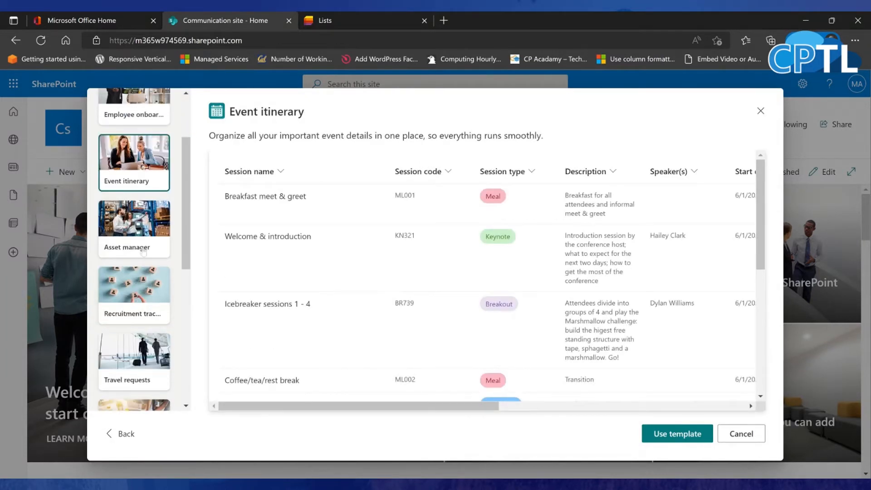
scroll(down, 3)
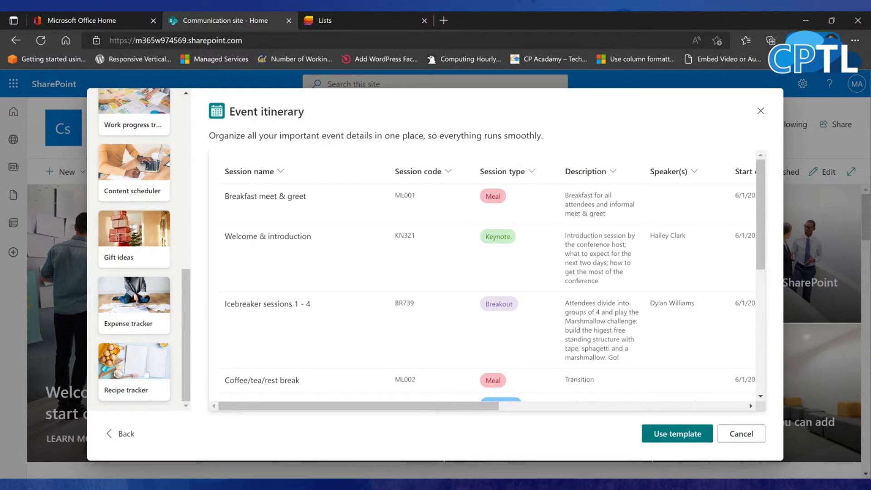
click(133, 371)
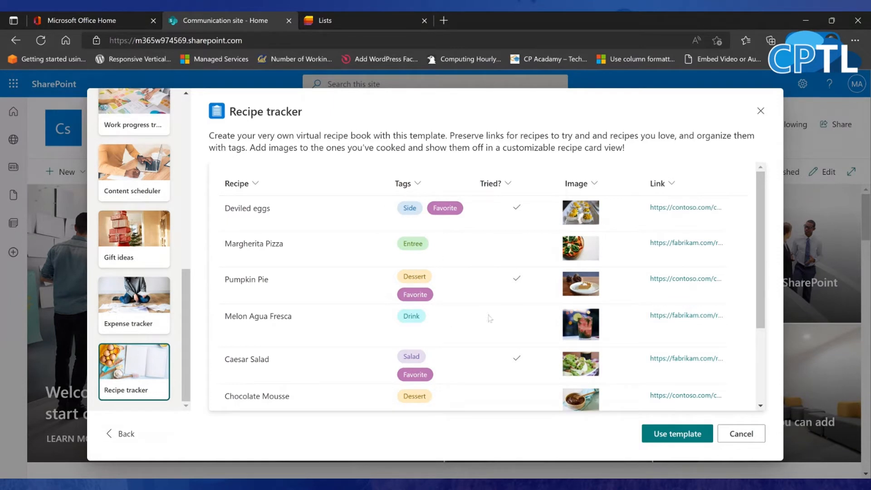
click(677, 433)
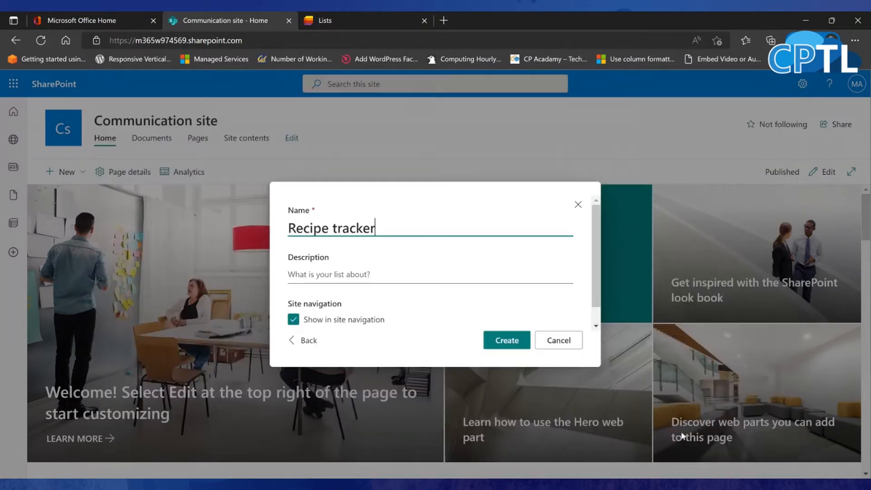
Create the 'Recipe tracker TEST' list with description 'asdfasdf'
text(TEST)
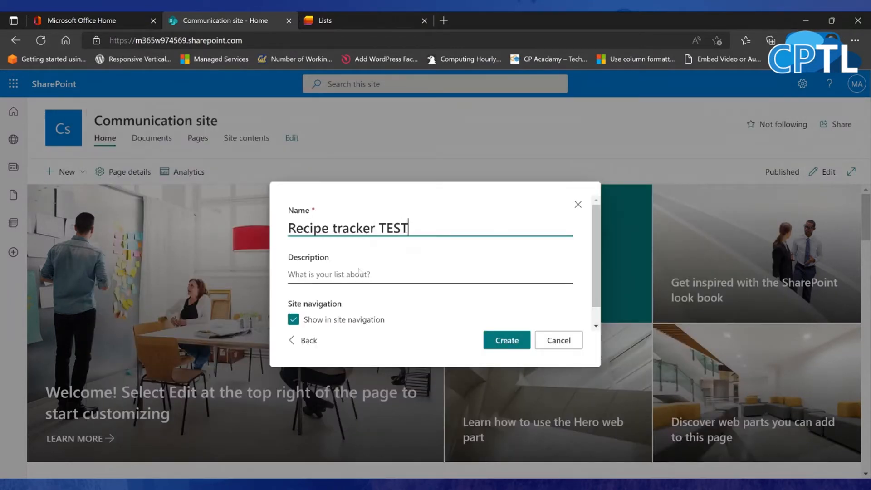
text(asdfasdf)
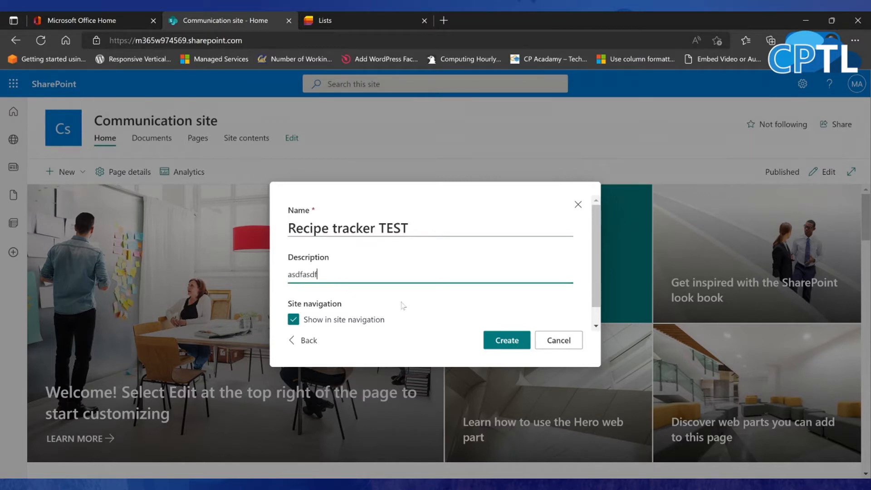
click(506, 340)
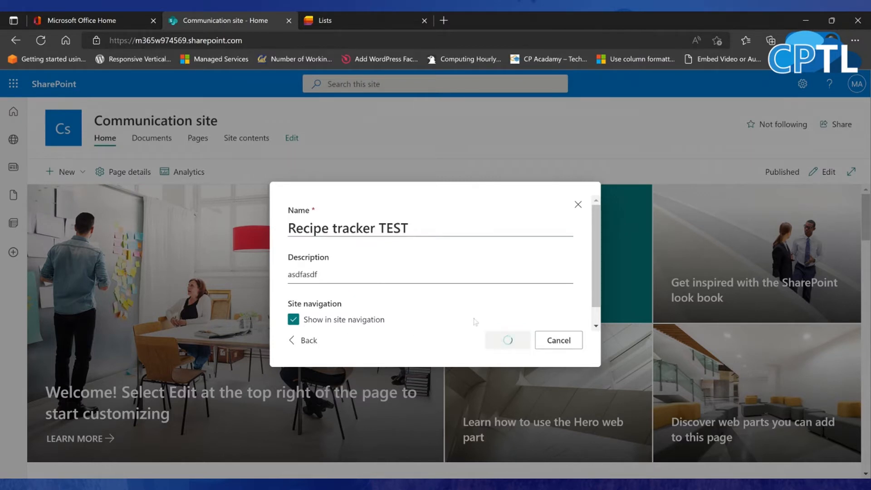
click(506, 340)
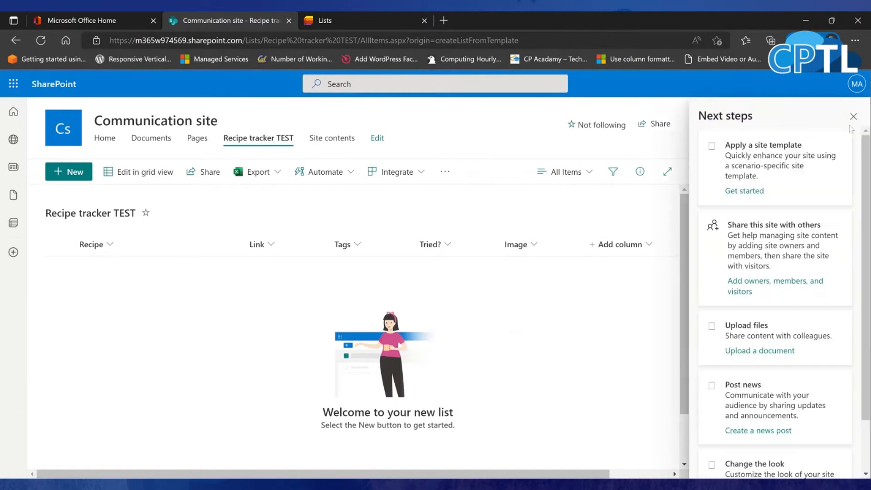
click(802, 84)
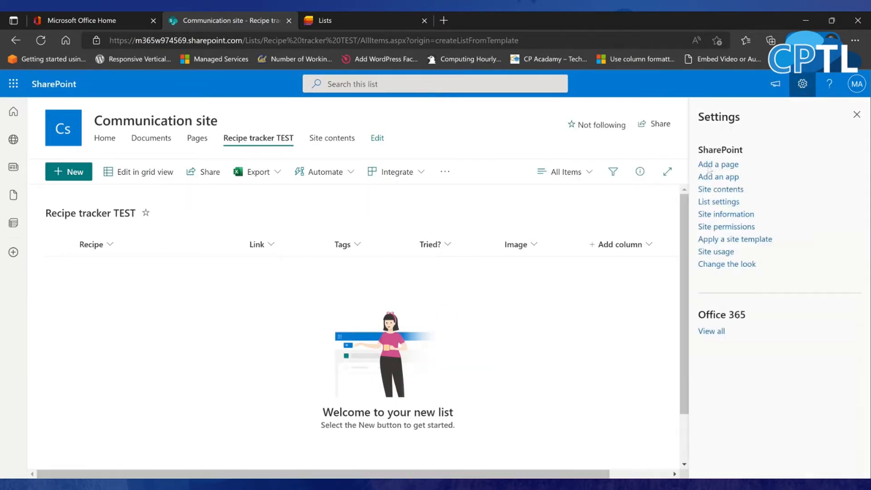
Start adding a Custom List app from the site's Add an app page
click(718, 177)
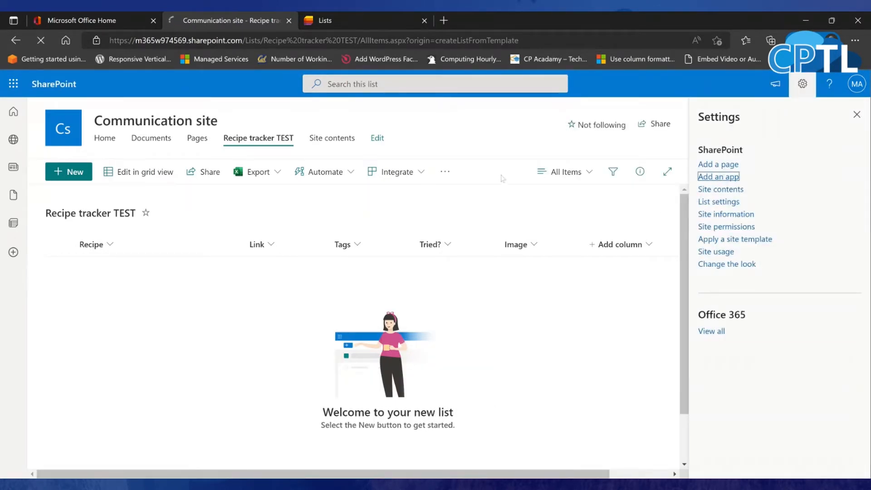
click(718, 176)
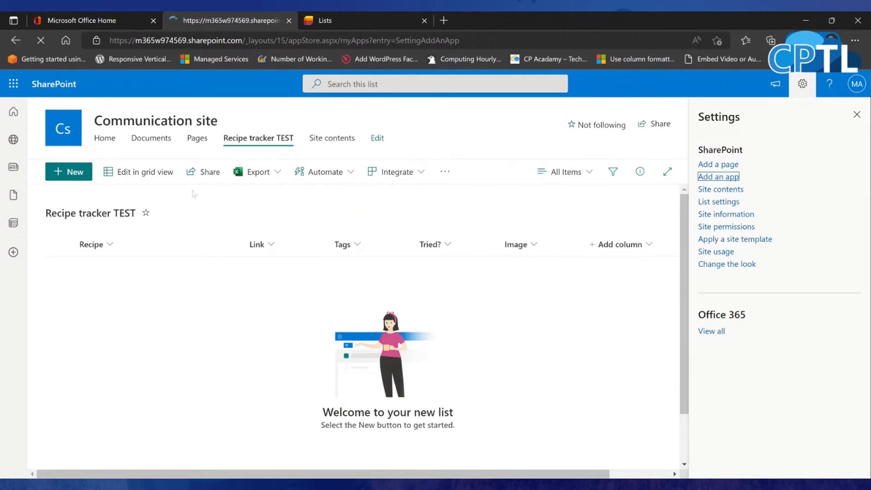
click(717, 177)
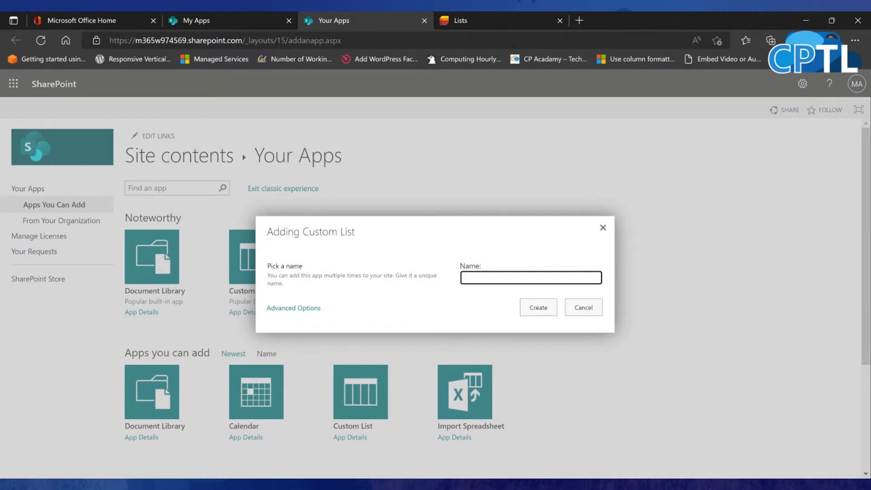
Create a custom list named 'SharePoint List'
text(R)
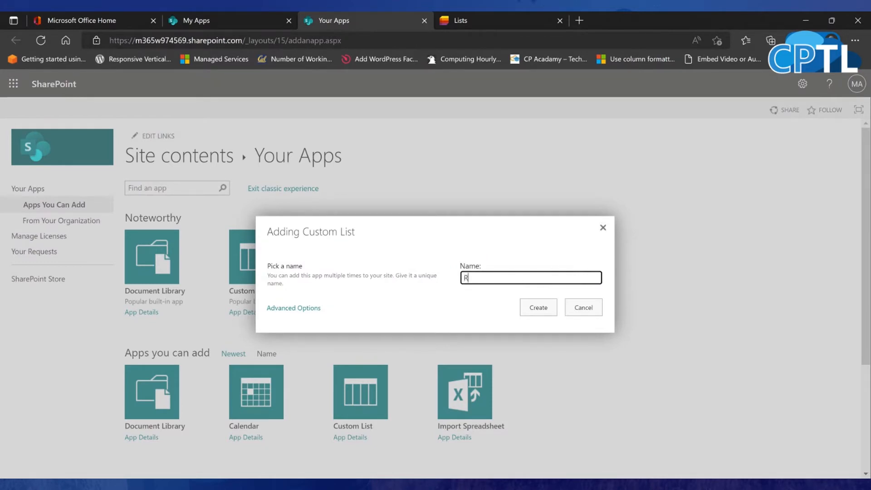
text(SharePoint List)
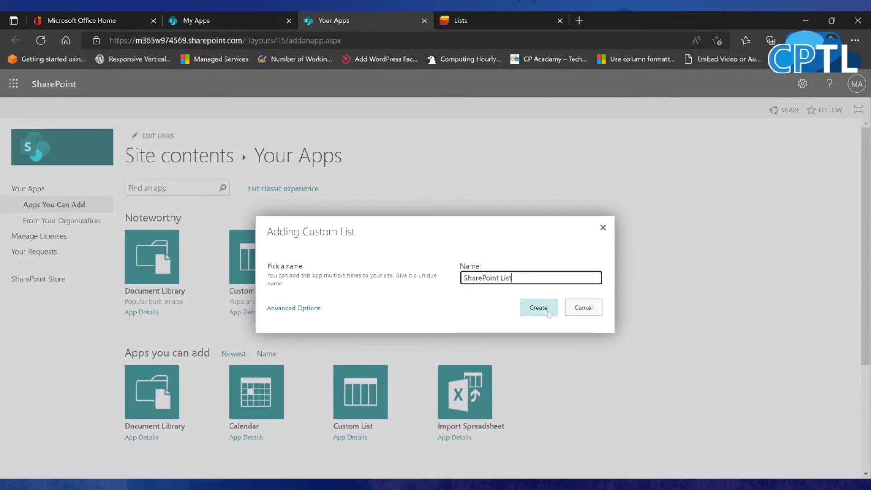
click(537, 307)
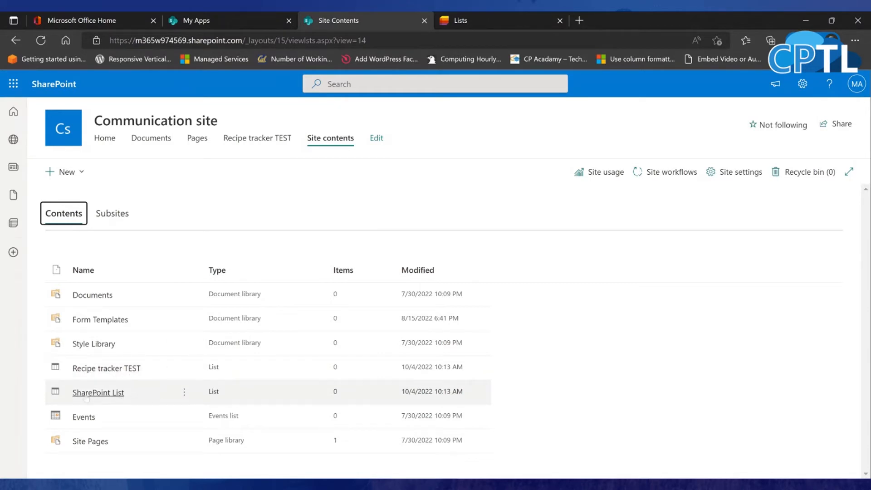
mouse_move(70, 224)
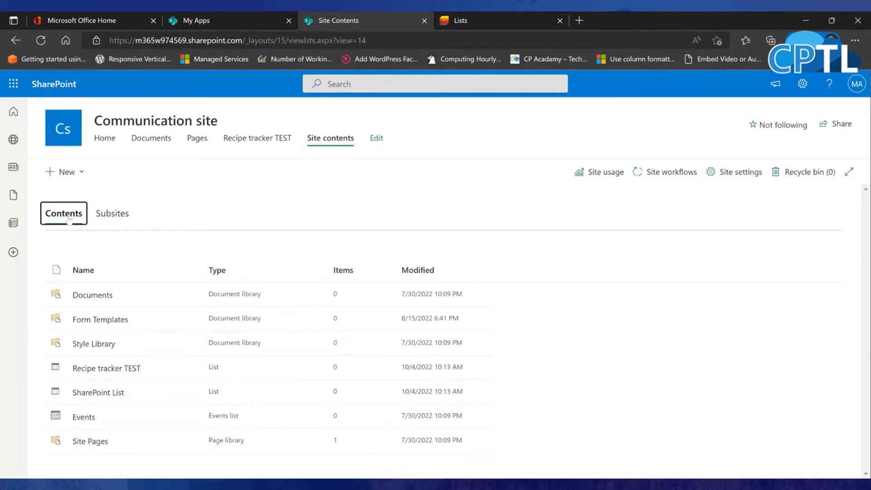
mouse_move(492, 30)
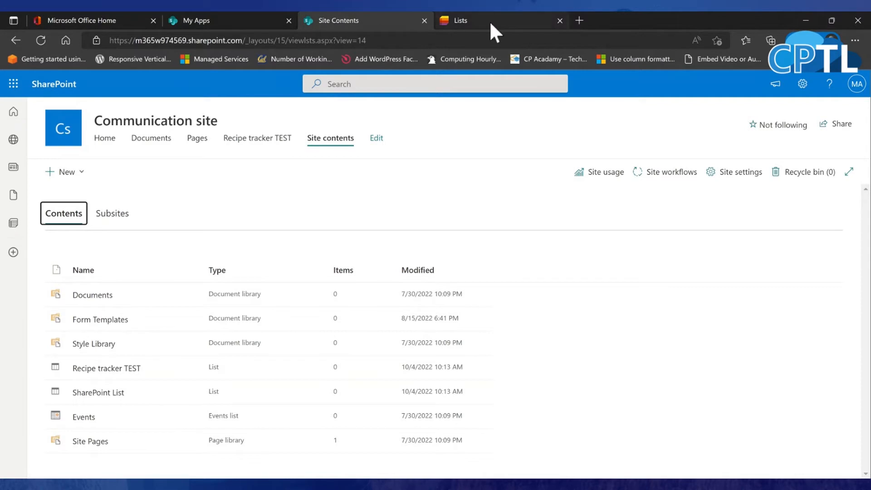
Go to the Lists home, glance at Site Contents, then return to Lists
click(461, 21)
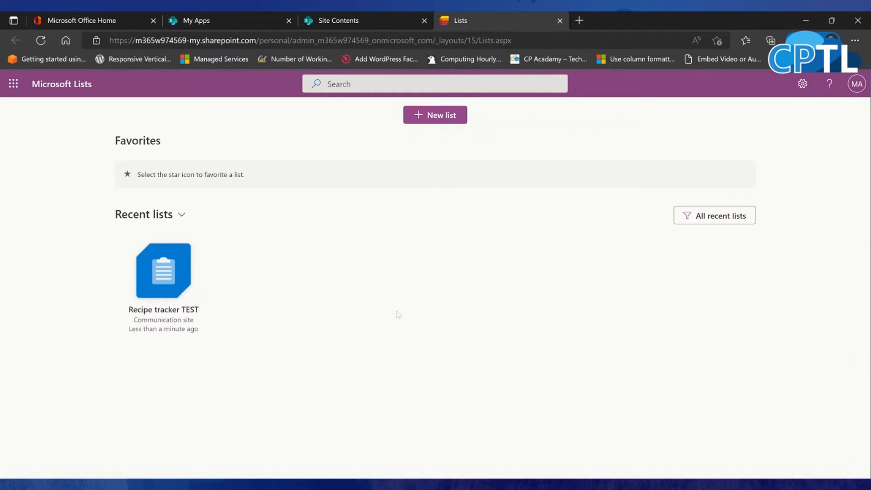
mouse_move(341, 234)
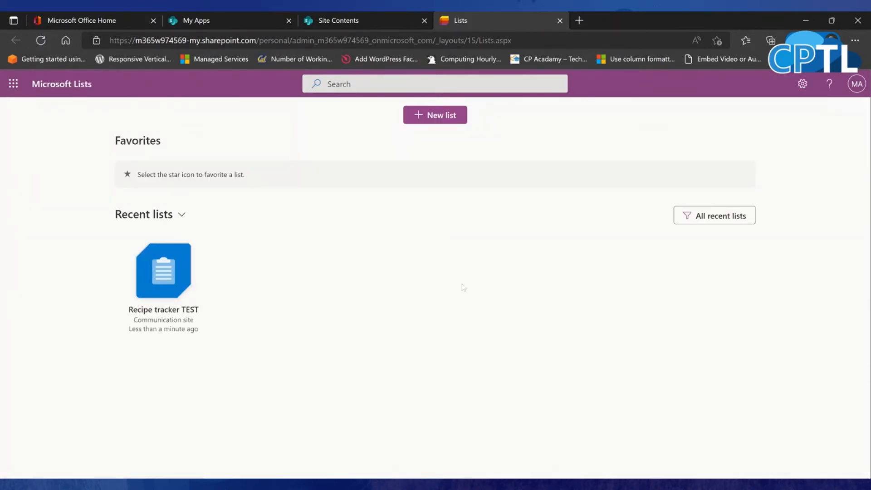
mouse_move(356, 29)
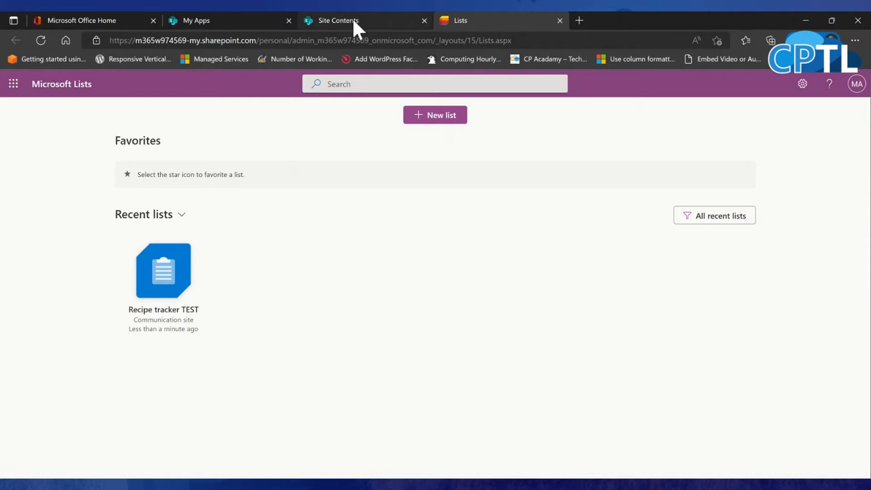
click(338, 20)
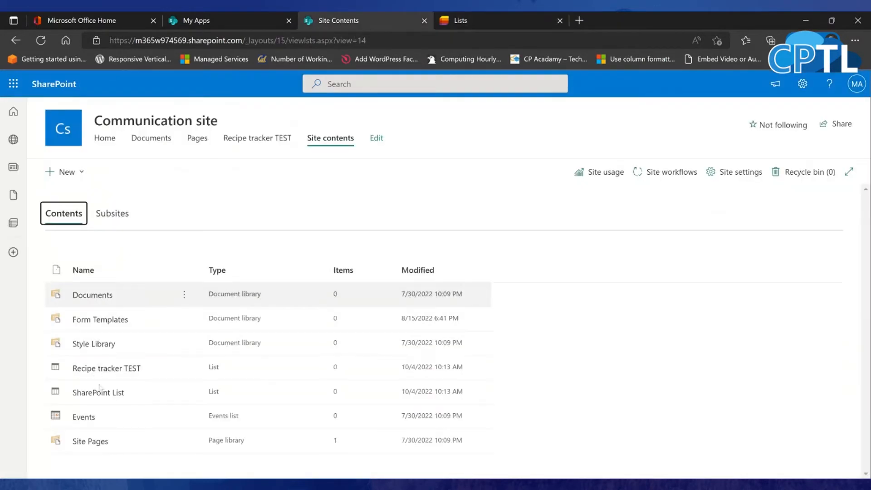
mouse_move(112, 403)
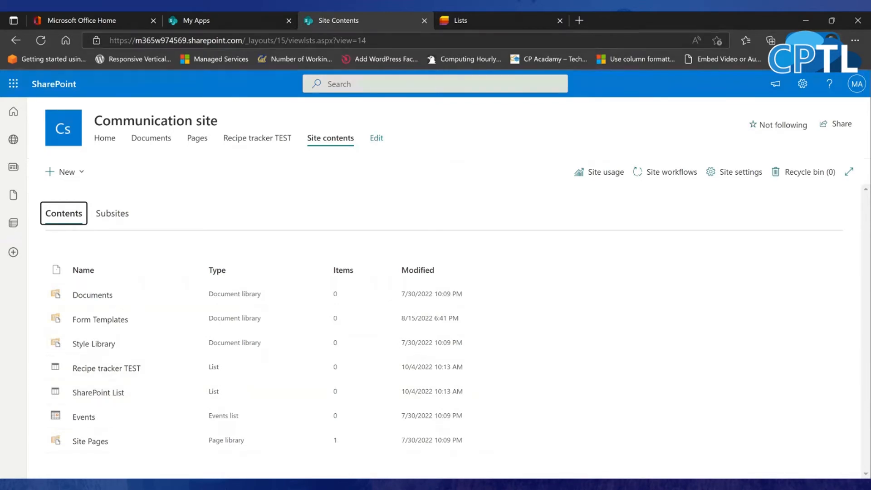
click(467, 20)
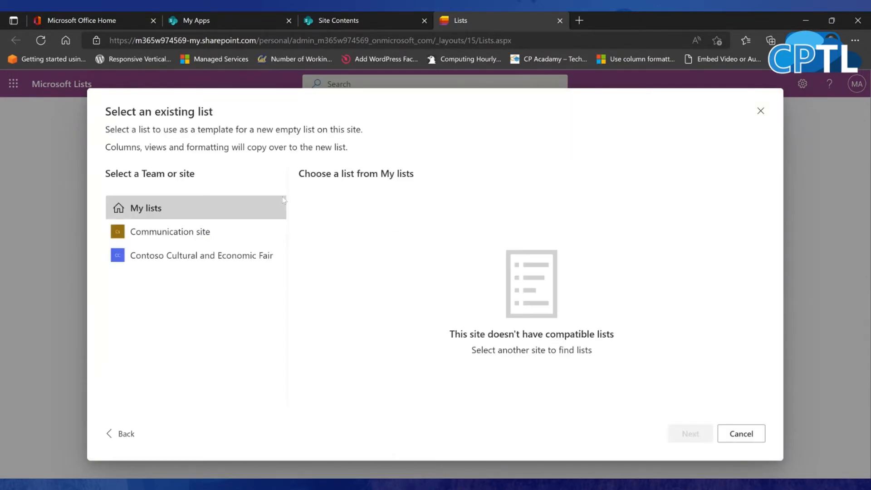
Pick Recipe tracker TEST under Communication site as the template and continue
click(170, 231)
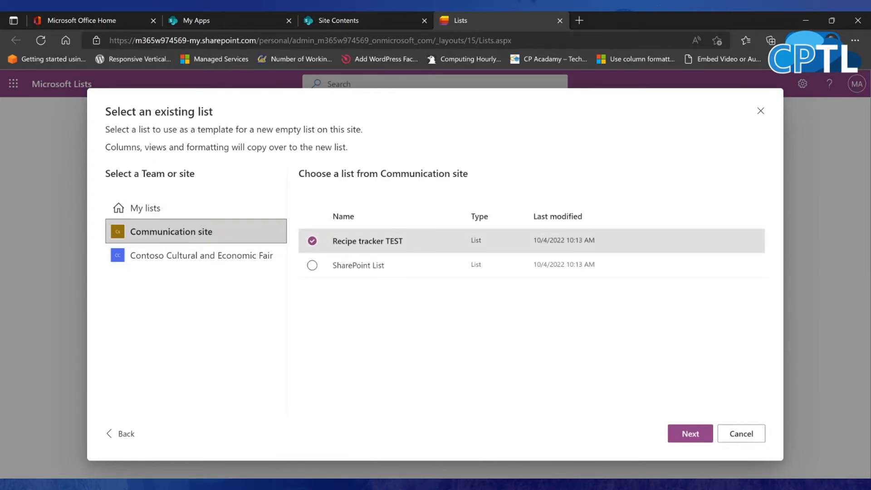
click(312, 265)
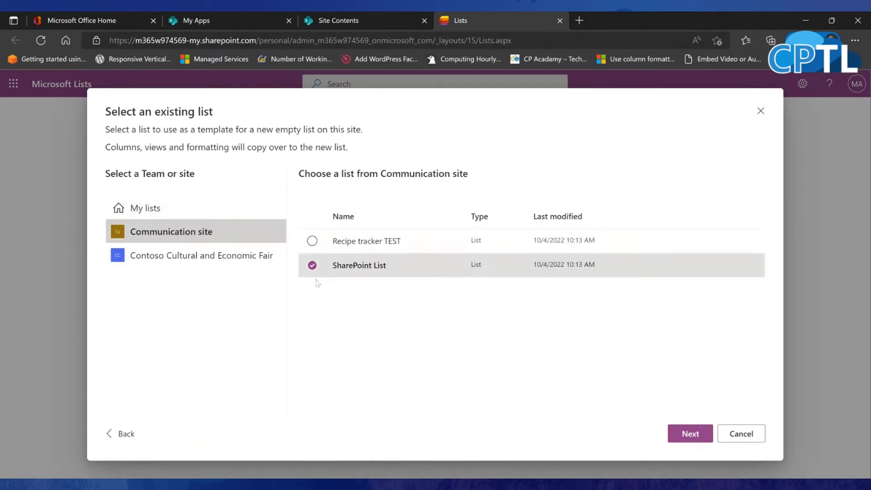
click(312, 241)
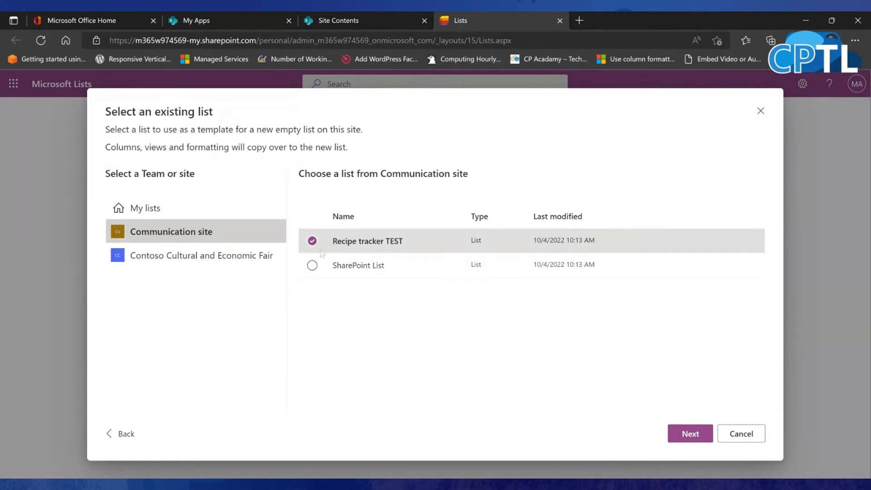
mouse_move(477, 254)
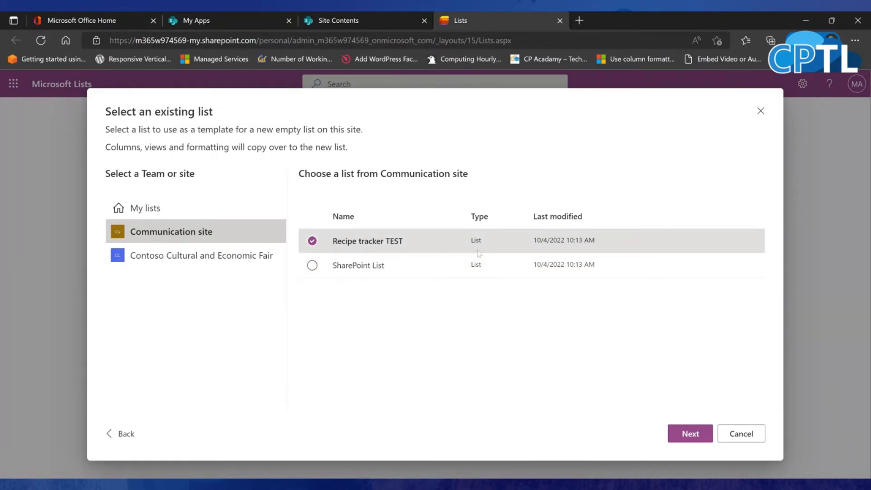
mouse_move(639, 430)
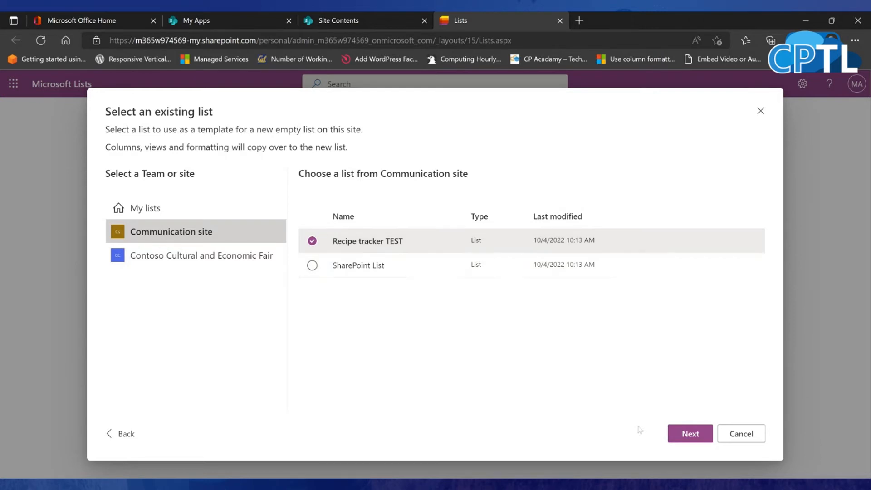
click(689, 433)
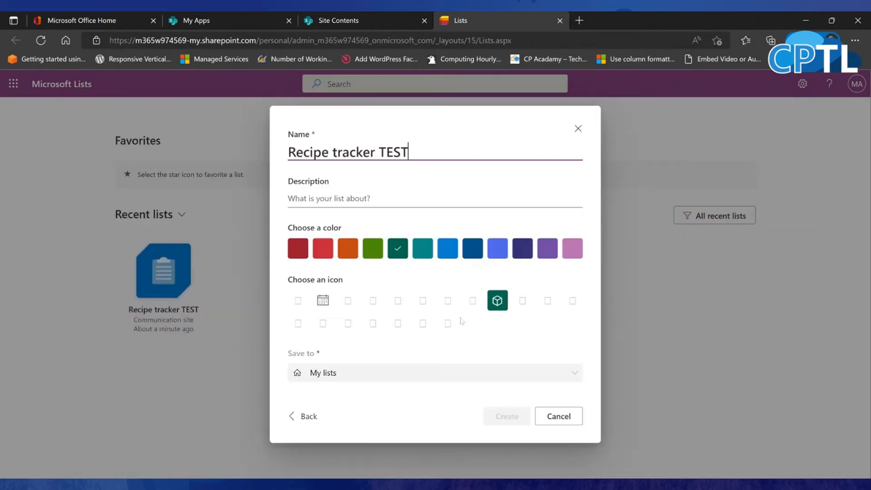
Rename the new list to 'Recipe tracker TWO' and make it purple
double_click(394, 151)
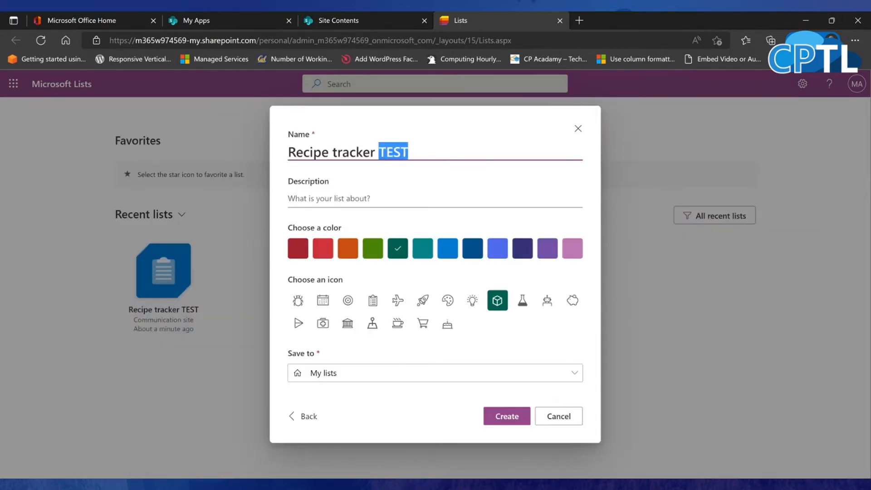
text(TWO)
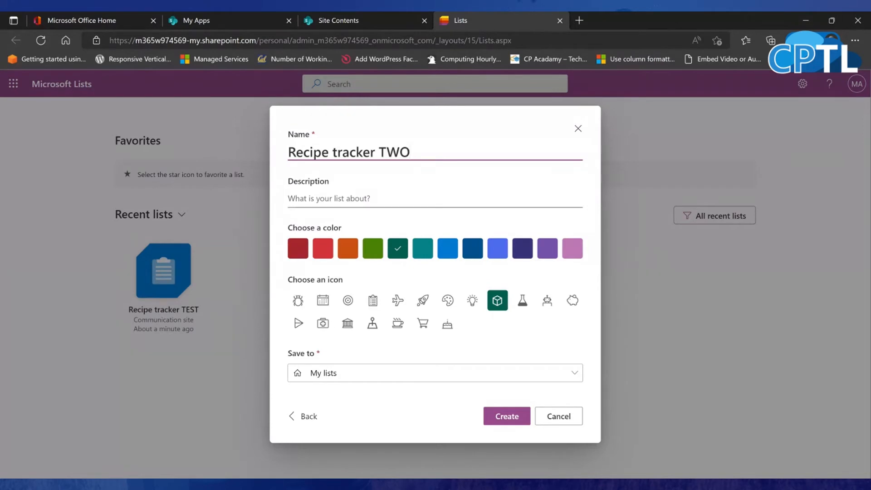
click(547, 248)
text(asdfasdf)
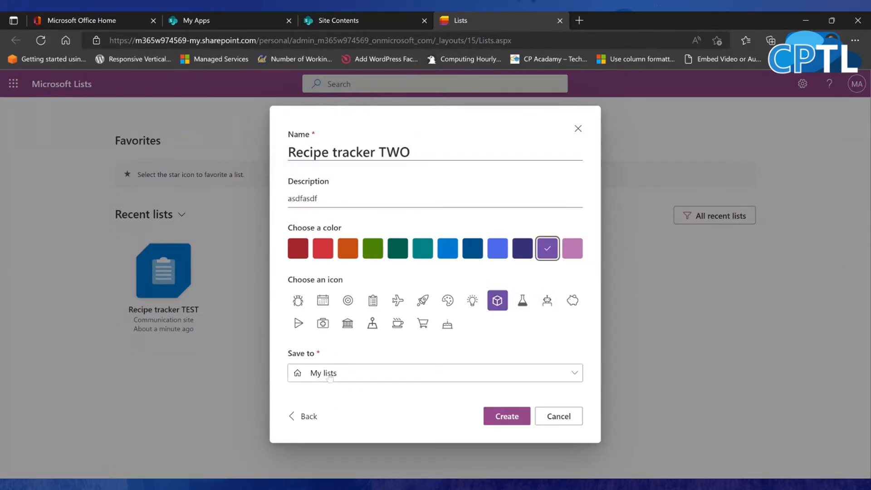
Save the list to Contoso Cultural and Economic Fair and create it
click(433, 373)
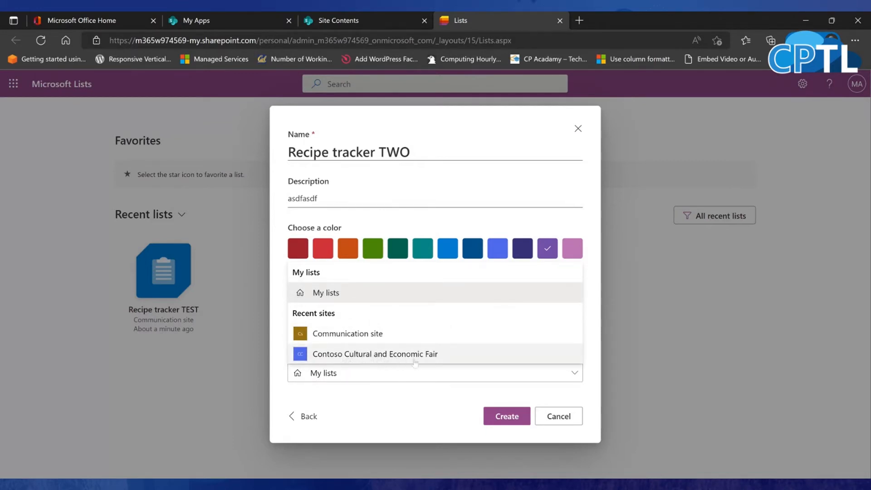
click(374, 354)
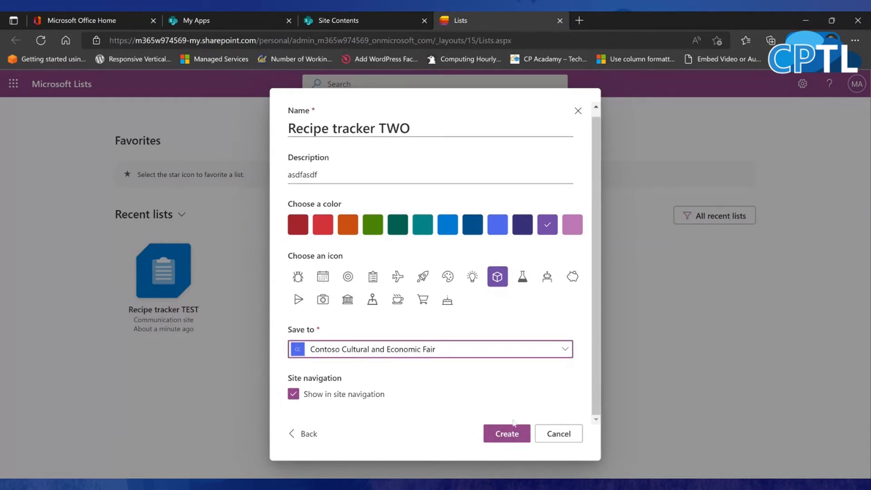
click(507, 433)
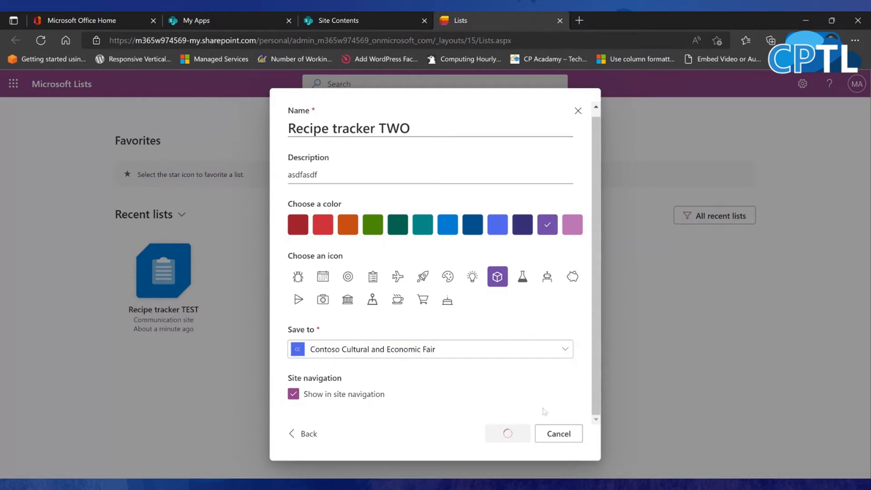
click(507, 433)
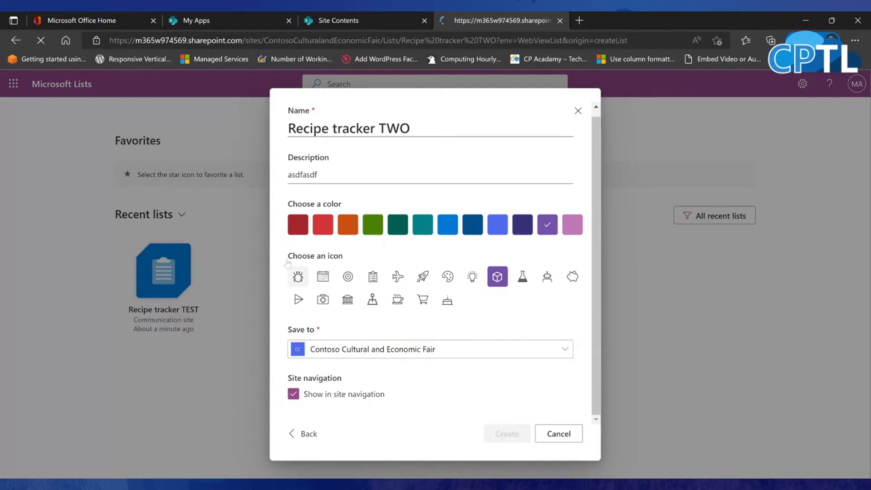
click(507, 433)
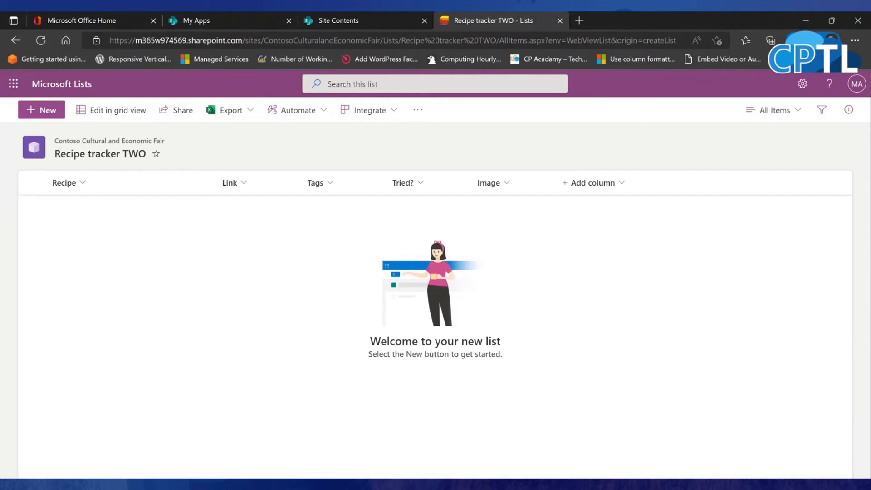
mouse_move(309, 250)
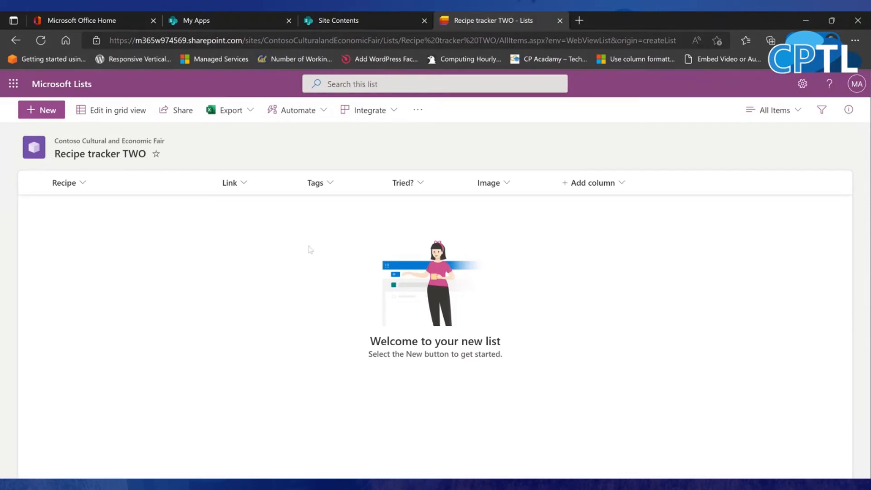
mouse_move(320, 230)
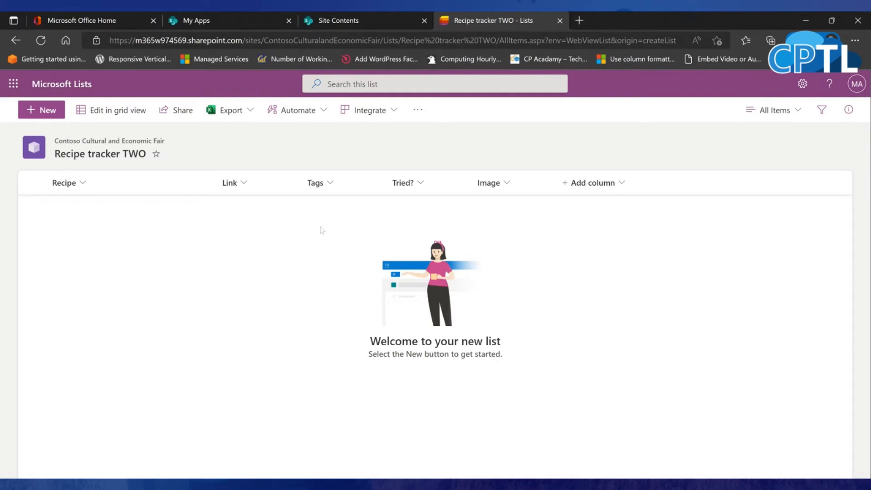
Go back to the Site Contents tab for the Communication site
click(338, 21)
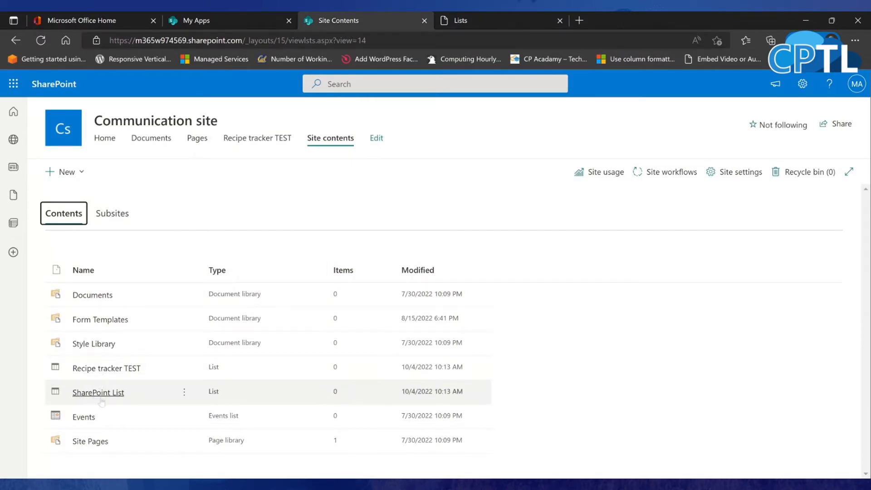
On the Lists home, filter recent lists to 'Recent lists I created'
click(461, 21)
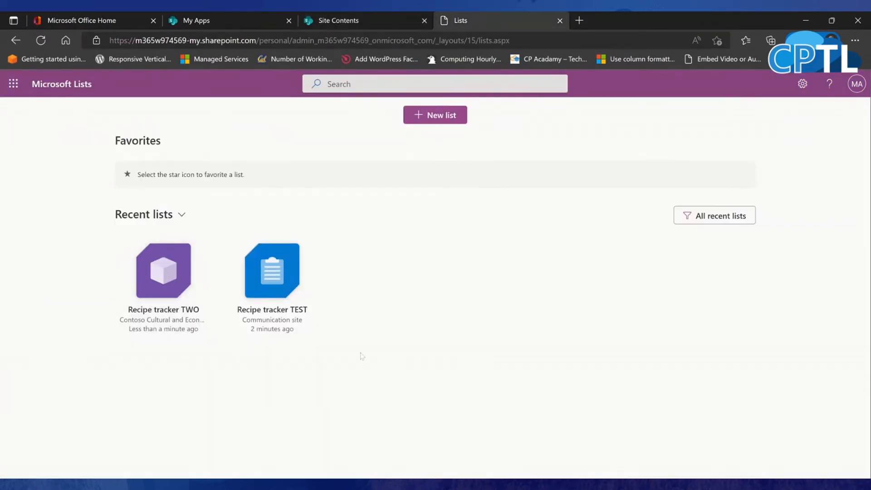
mouse_move(384, 342)
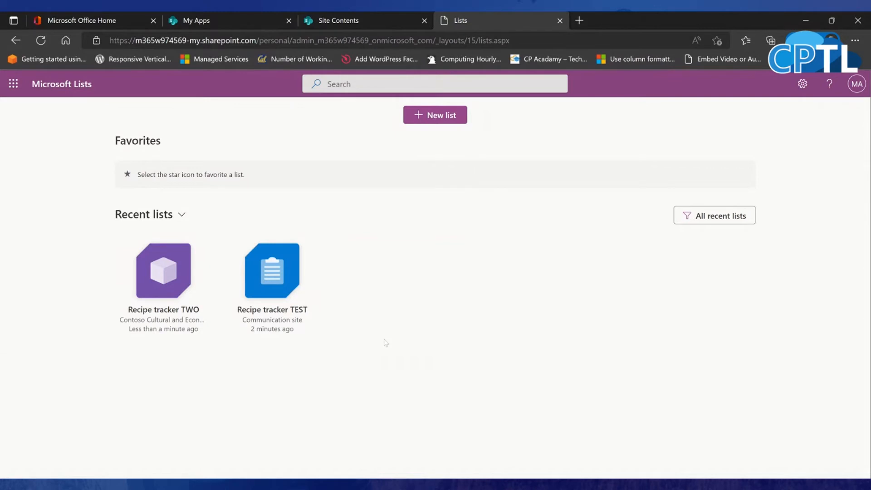
click(271, 342)
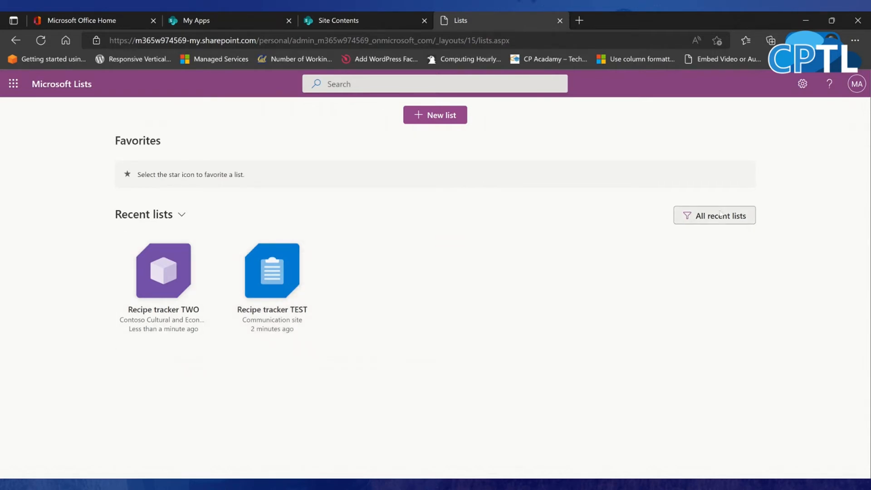
click(714, 215)
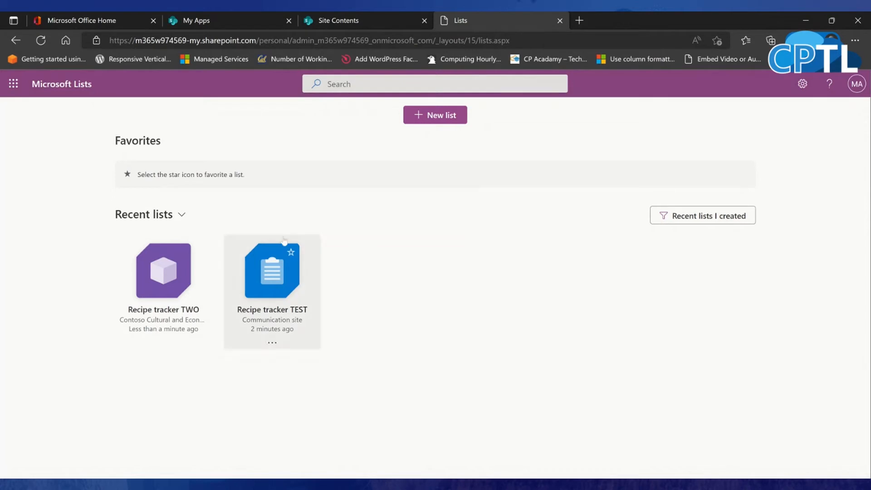
mouse_move(325, 172)
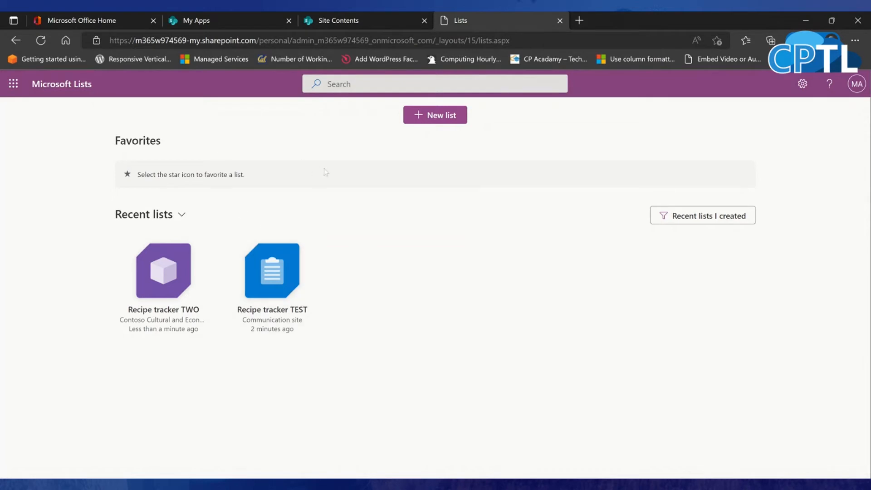
mouse_move(186, 195)
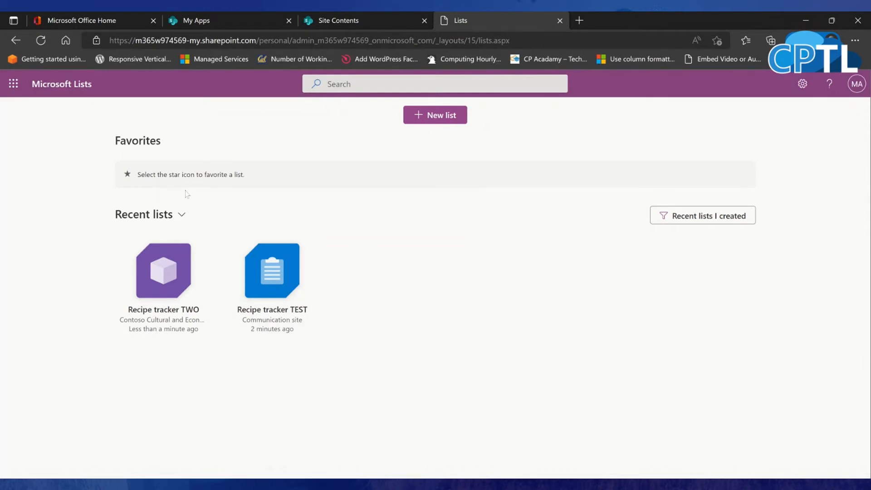
mouse_move(299, 205)
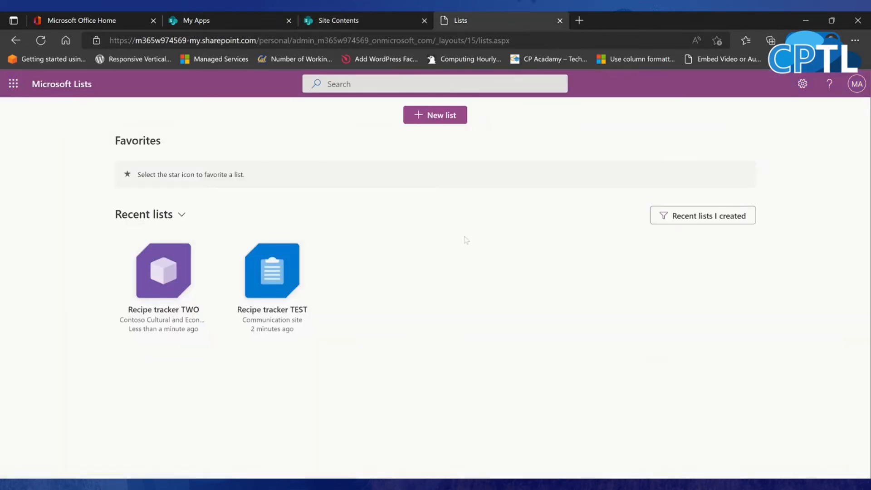
mouse_move(454, 232)
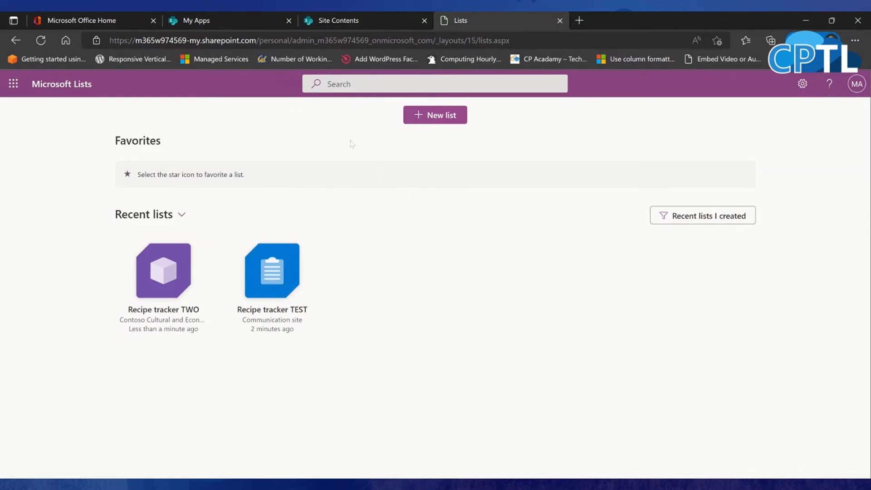
mouse_move(202, 107)
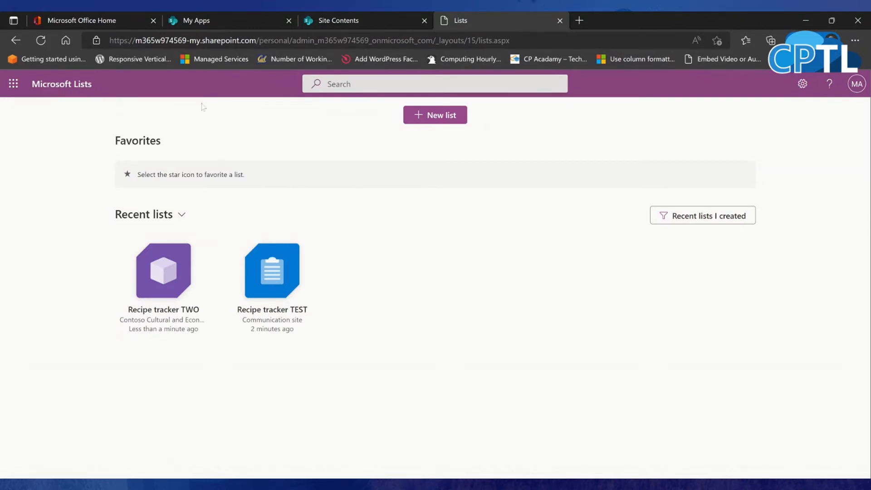
Start a blank list named 'Microsoft List' with description 'asdflkjasdklfj'
click(434, 115)
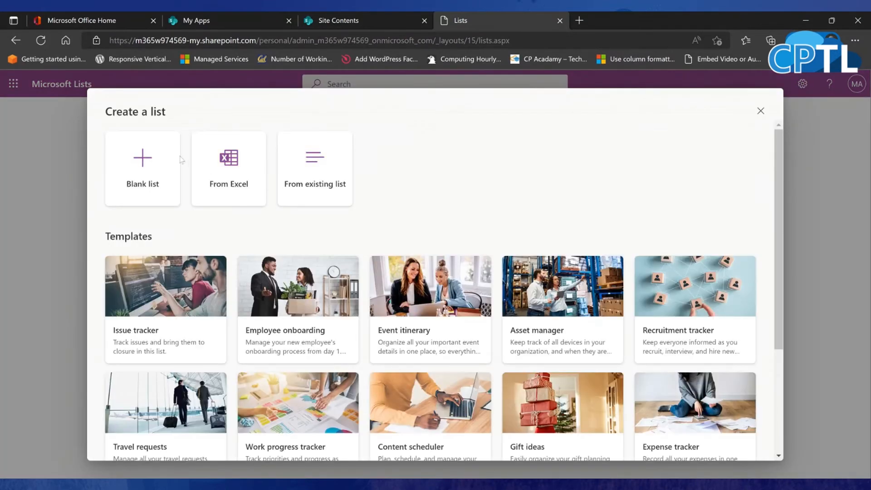
click(142, 168)
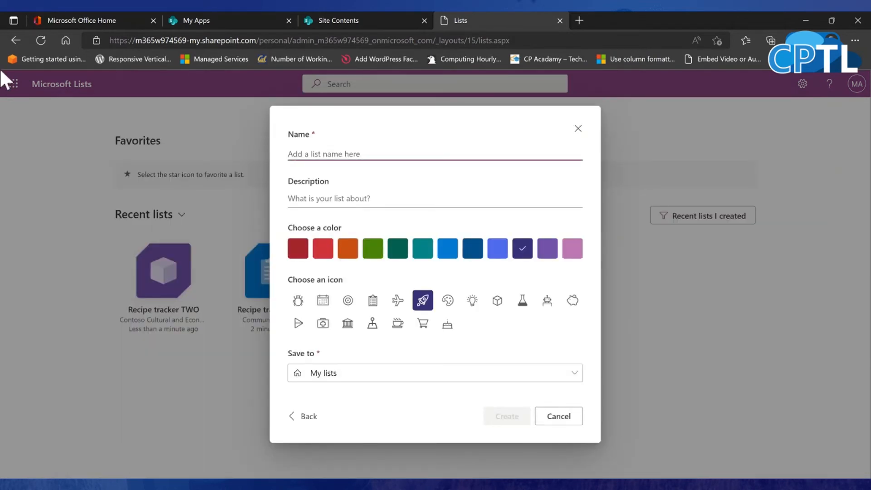
text(Te)
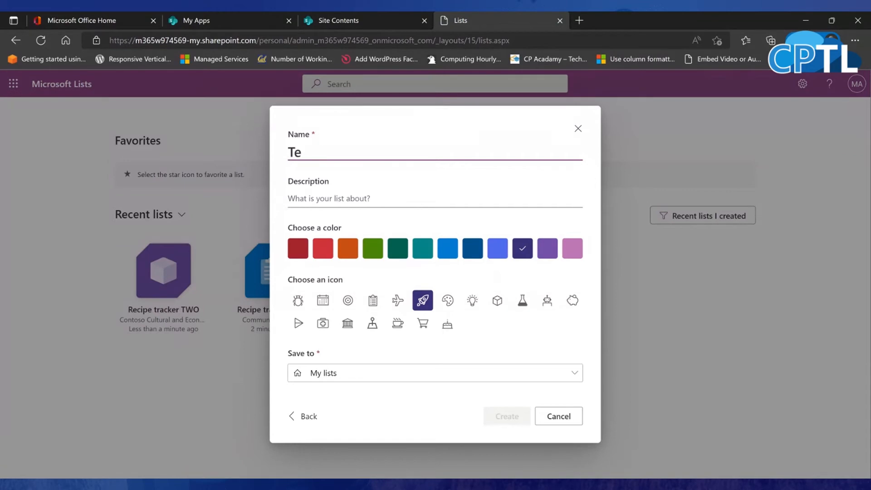
text(Microsoft Li)
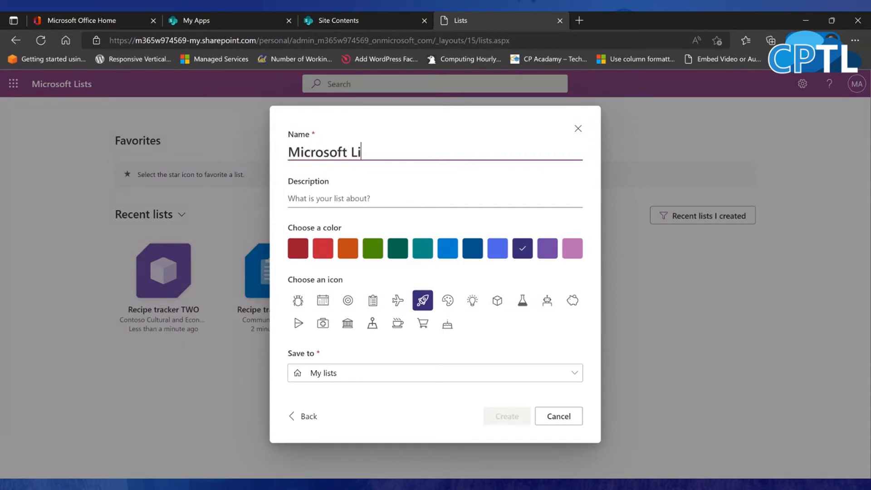
text(asdflkjasdklfj)
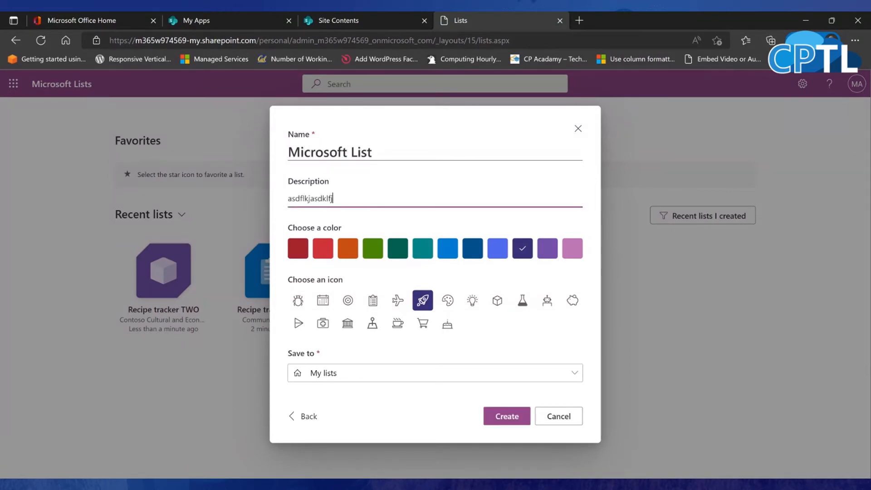
Give the list a burgundy colour and airplane icon, save to Communication site, and create it
click(297, 248)
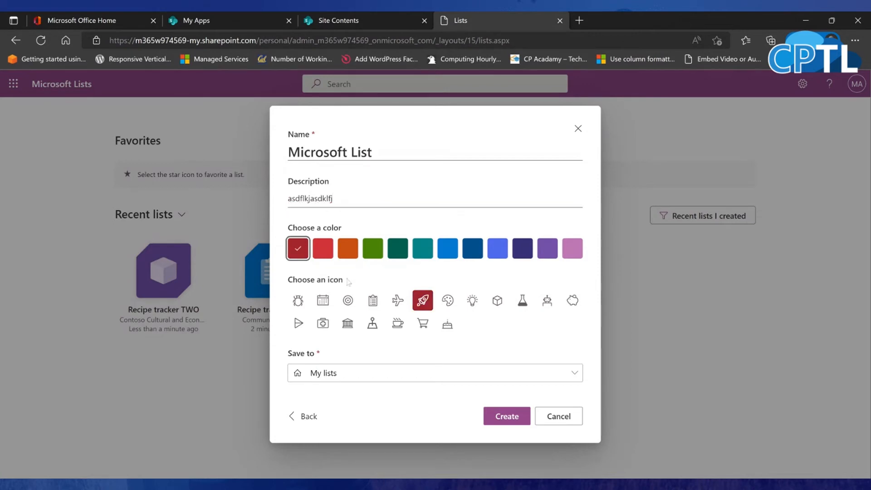
click(397, 300)
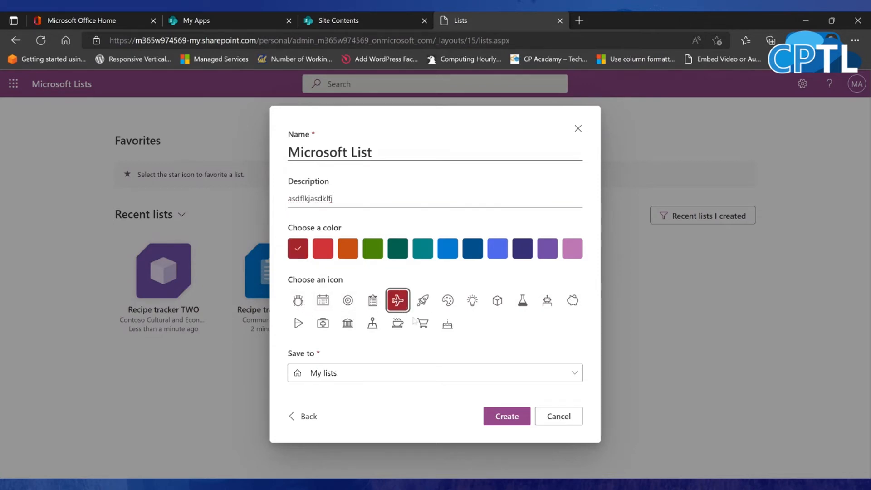
click(434, 373)
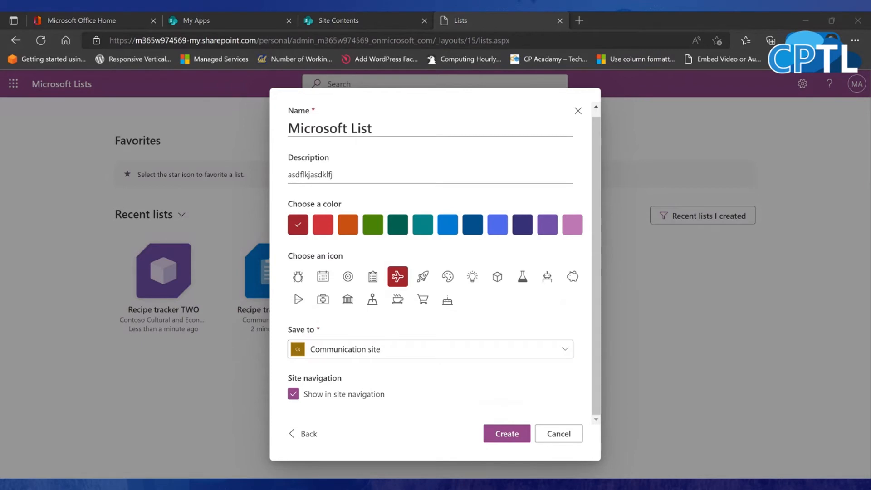
click(506, 433)
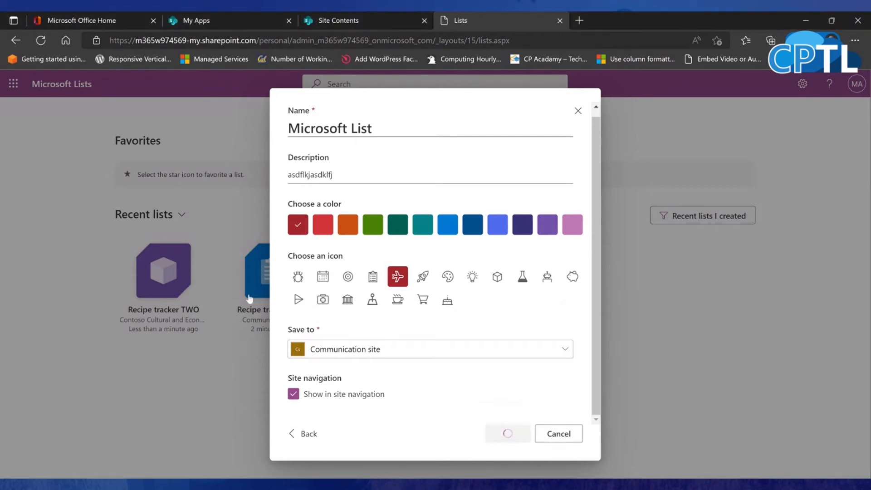
click(506, 433)
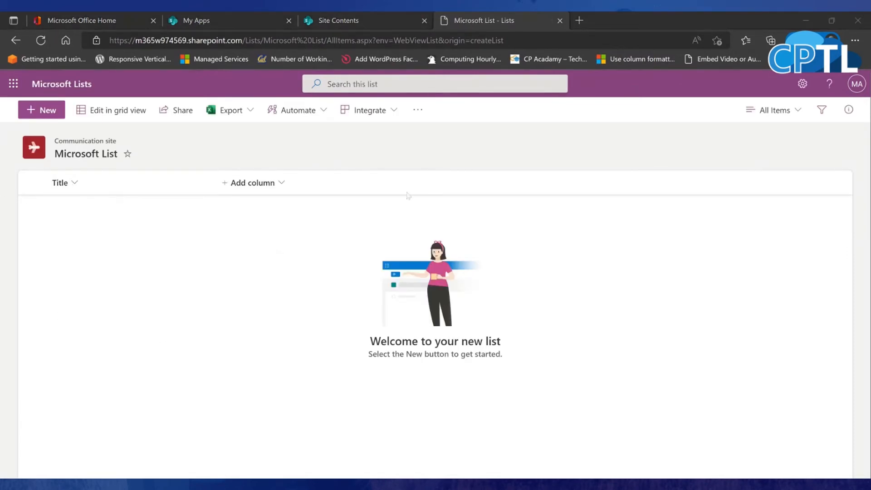
Add and save a Choice column named 'Chocie' in Microsoft List
click(252, 182)
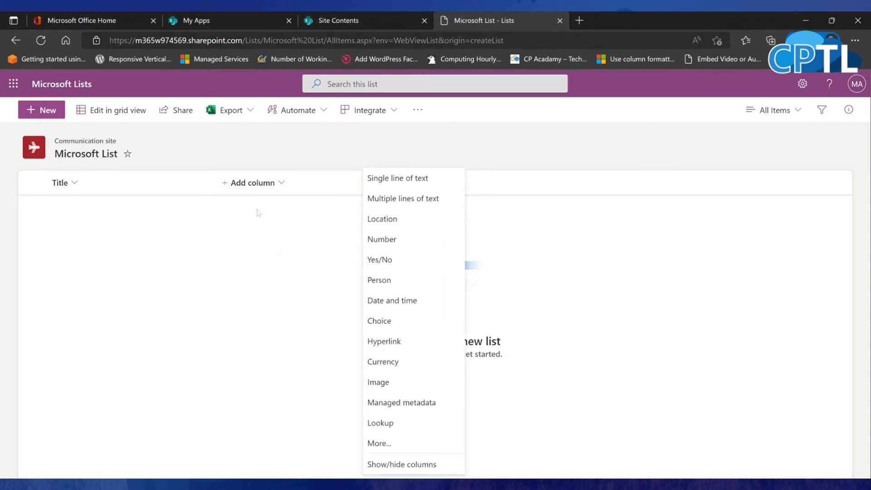
mouse_move(389, 327)
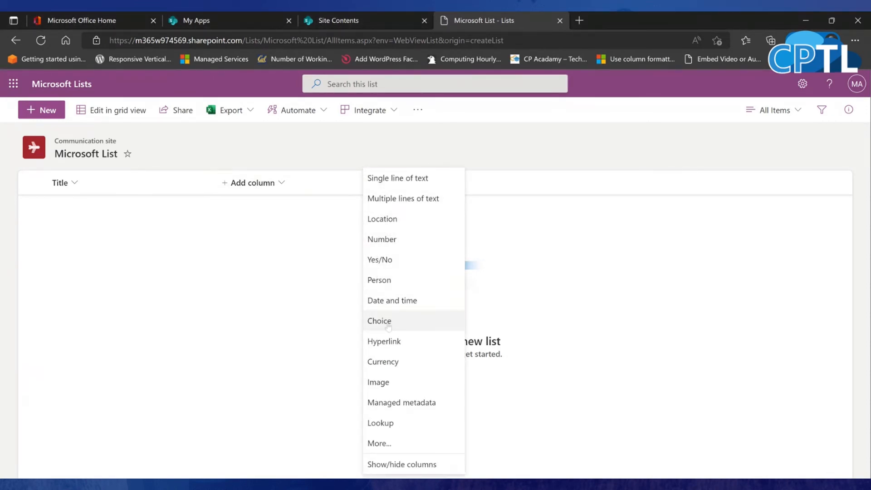
click(379, 320)
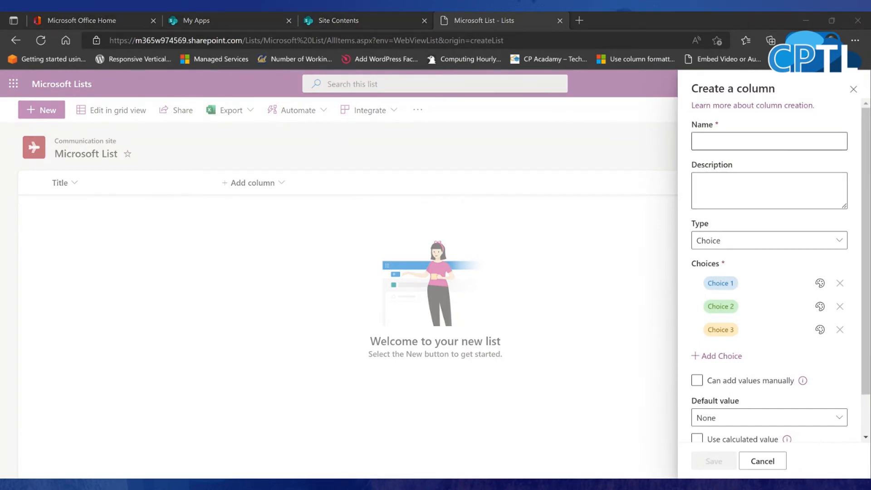
click(768, 141)
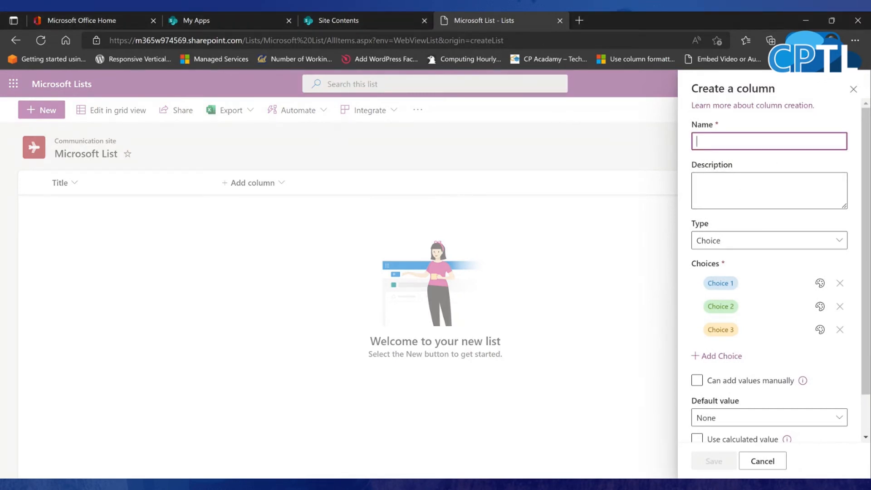
text(Chocie)
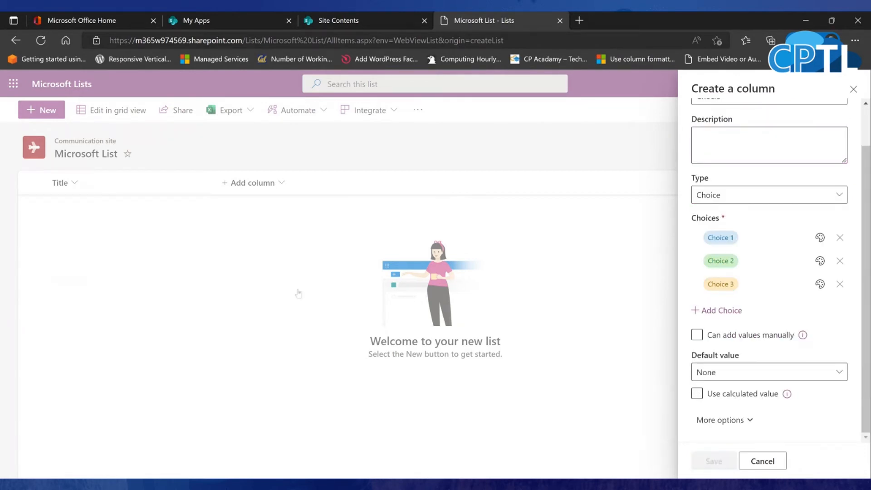
click(713, 460)
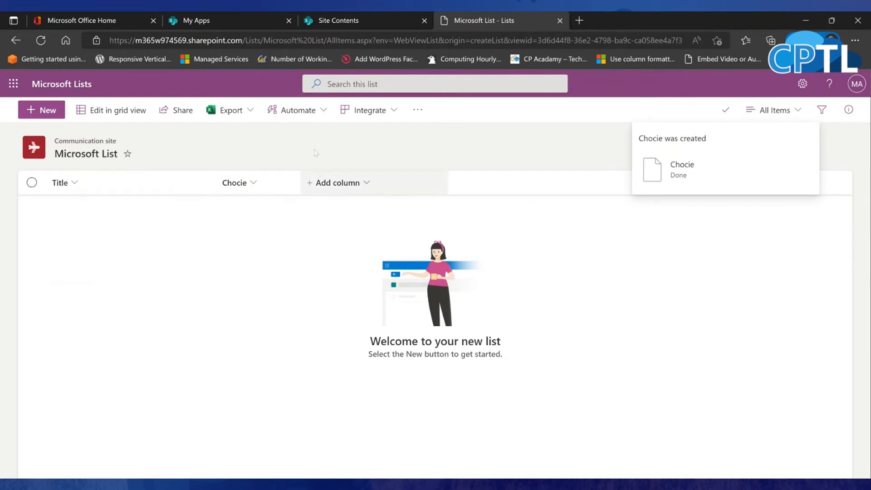
Open Microsoft List from the Communication site's contents to see its Chocie column
click(338, 21)
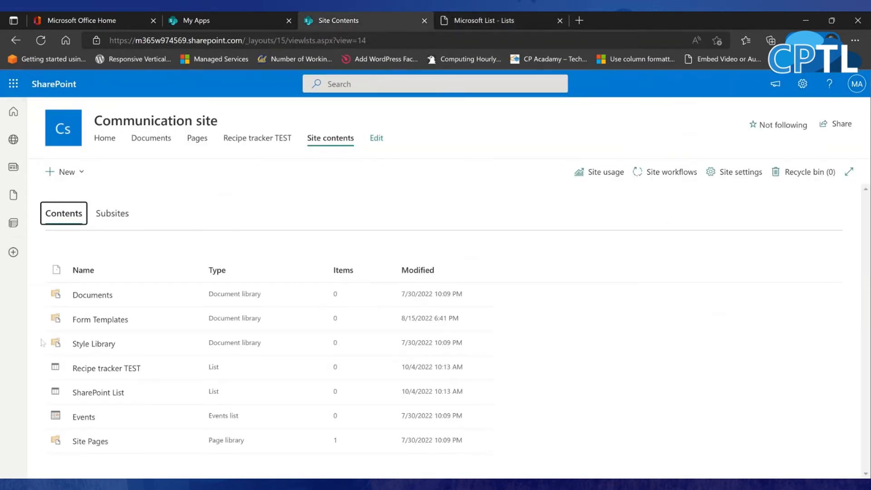
mouse_move(91, 44)
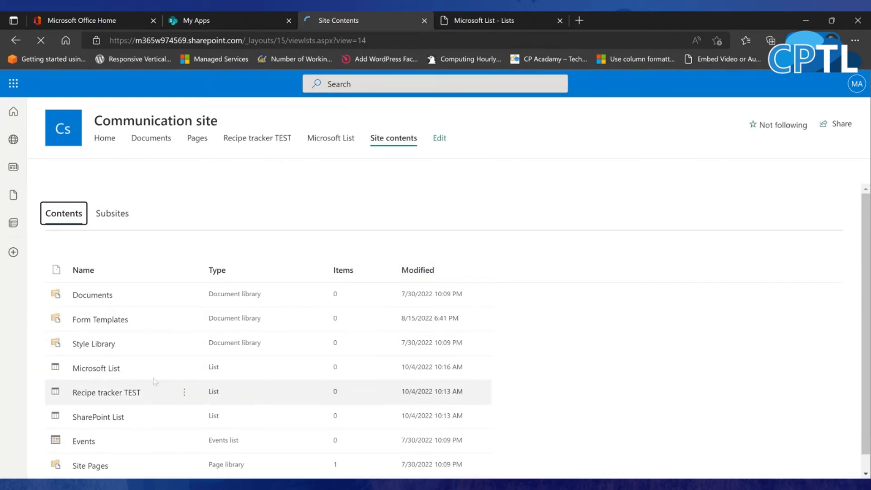
click(96, 368)
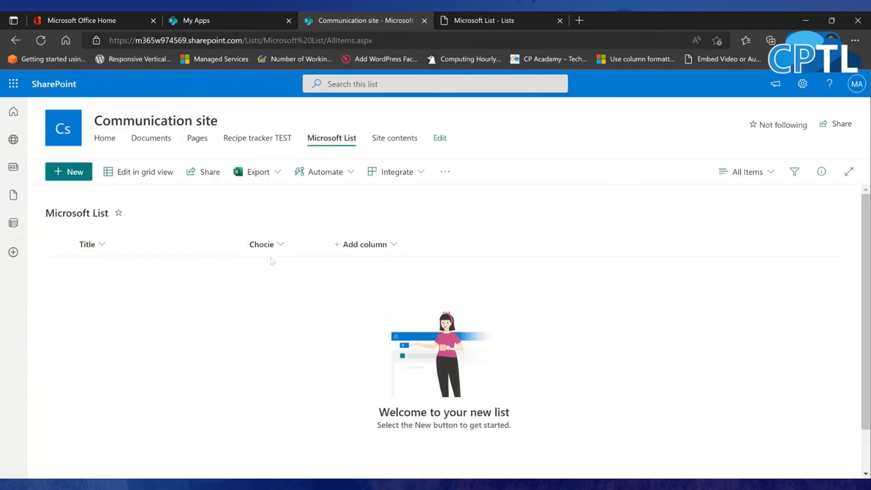
click(218, 21)
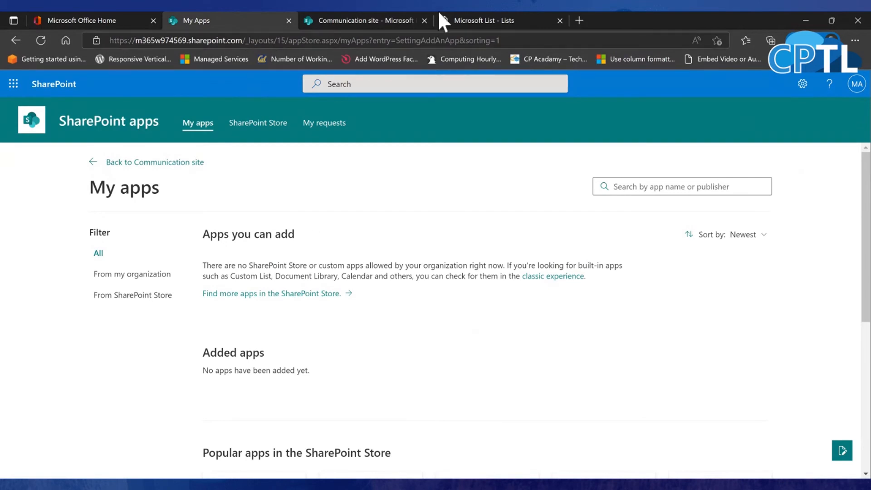
Return from the Microsoft List page to the Microsoft Lists home
click(497, 21)
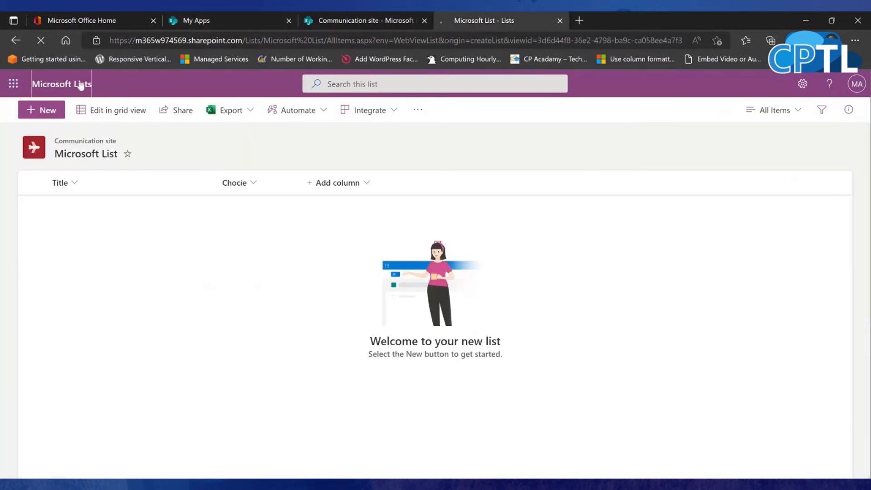
click(62, 83)
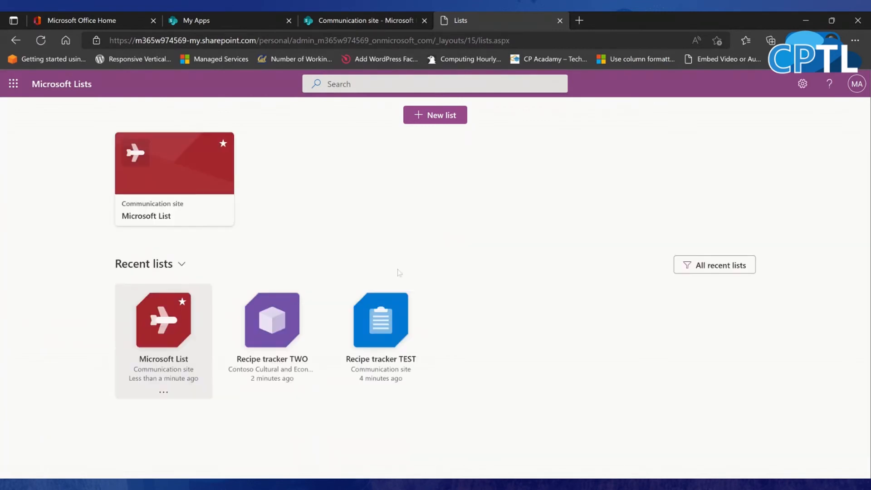
mouse_move(416, 251)
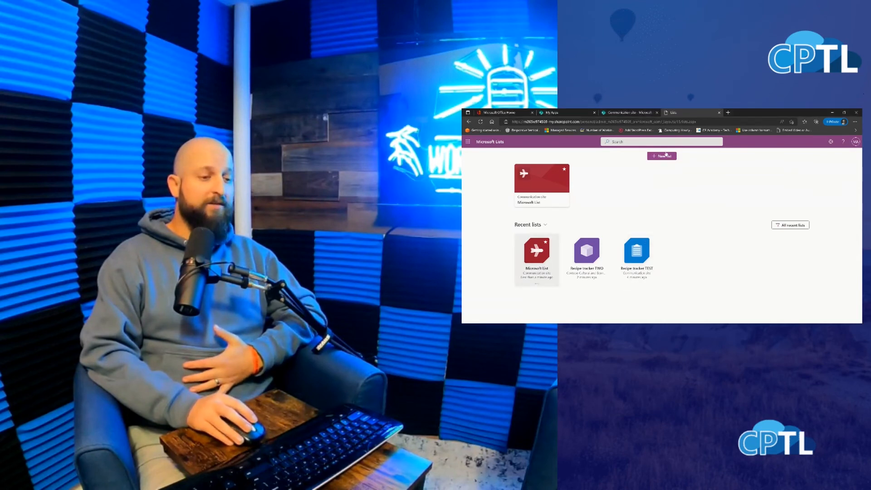
click(661, 155)
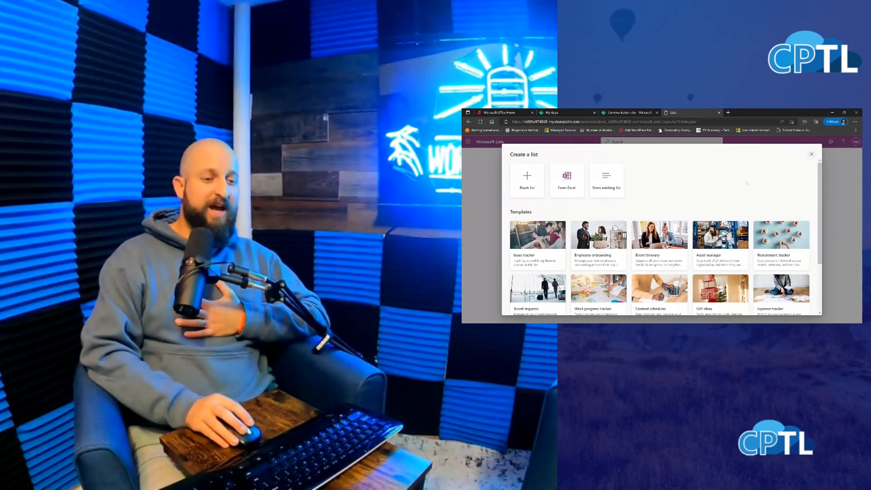
click(810, 155)
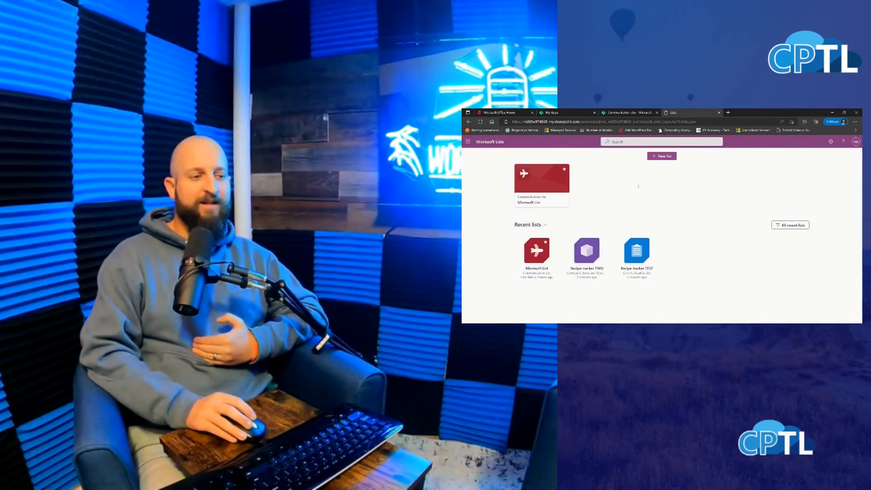